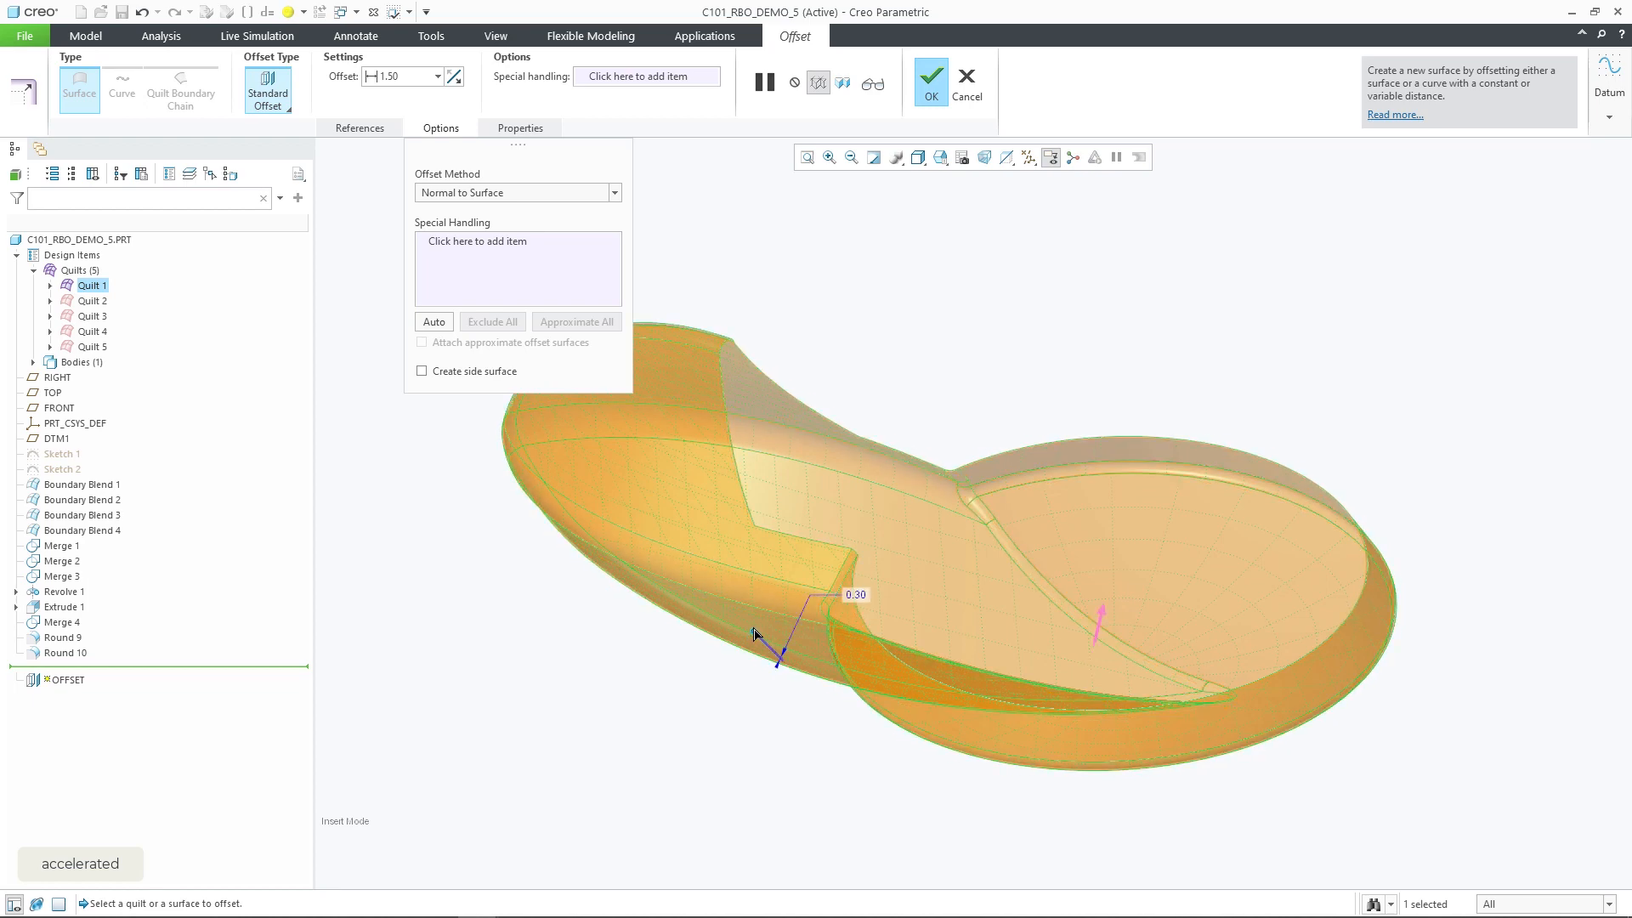
Preview the demo quilt's Rolling Ball offset at 6.00 and start Offset on the shell part's Quilt 1.
text(0.90)
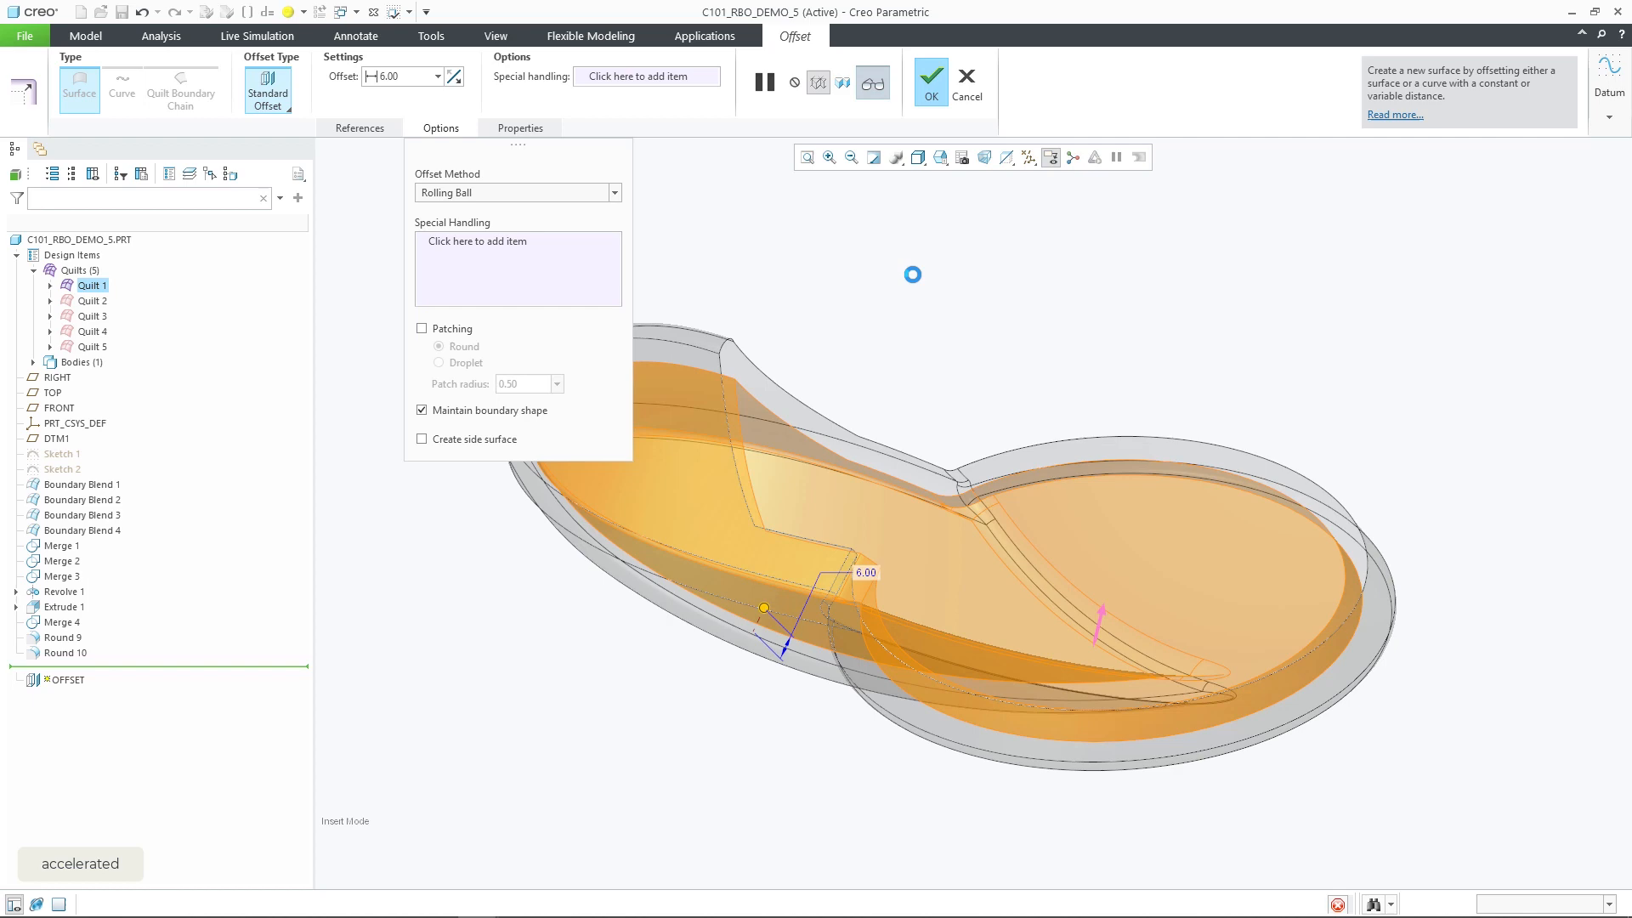
click(932, 71)
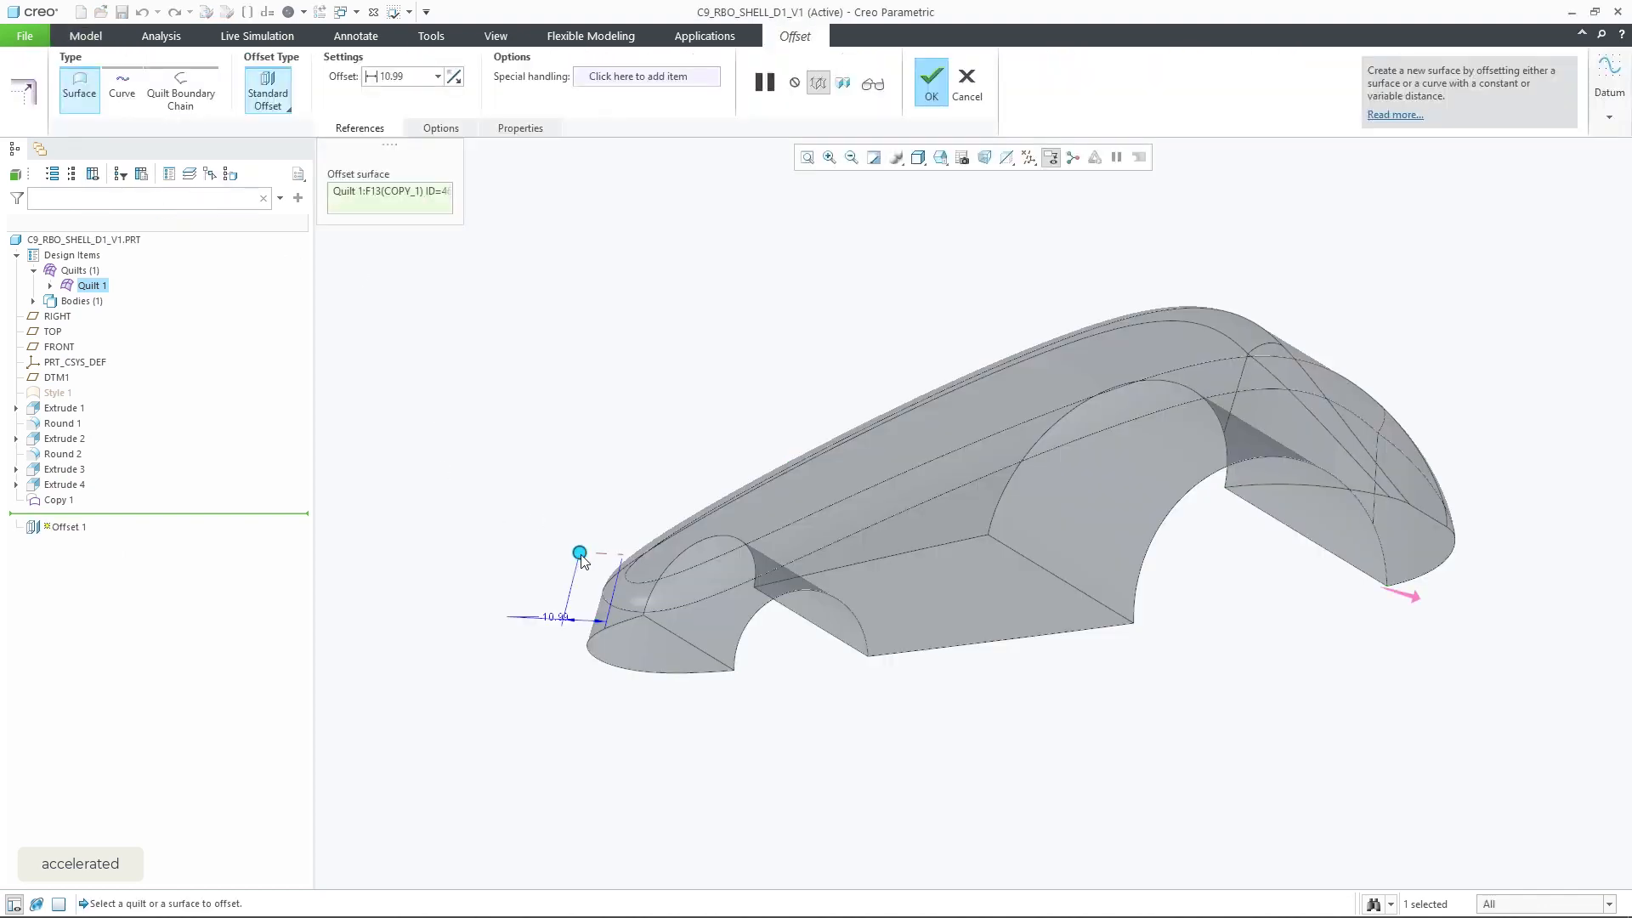
Offset the shell quilt with Rolling Ball at 7.00 then 10.00, then start Offset on C101_HOW_IT_WORKS_002B.
drag(580, 552, 643, 559)
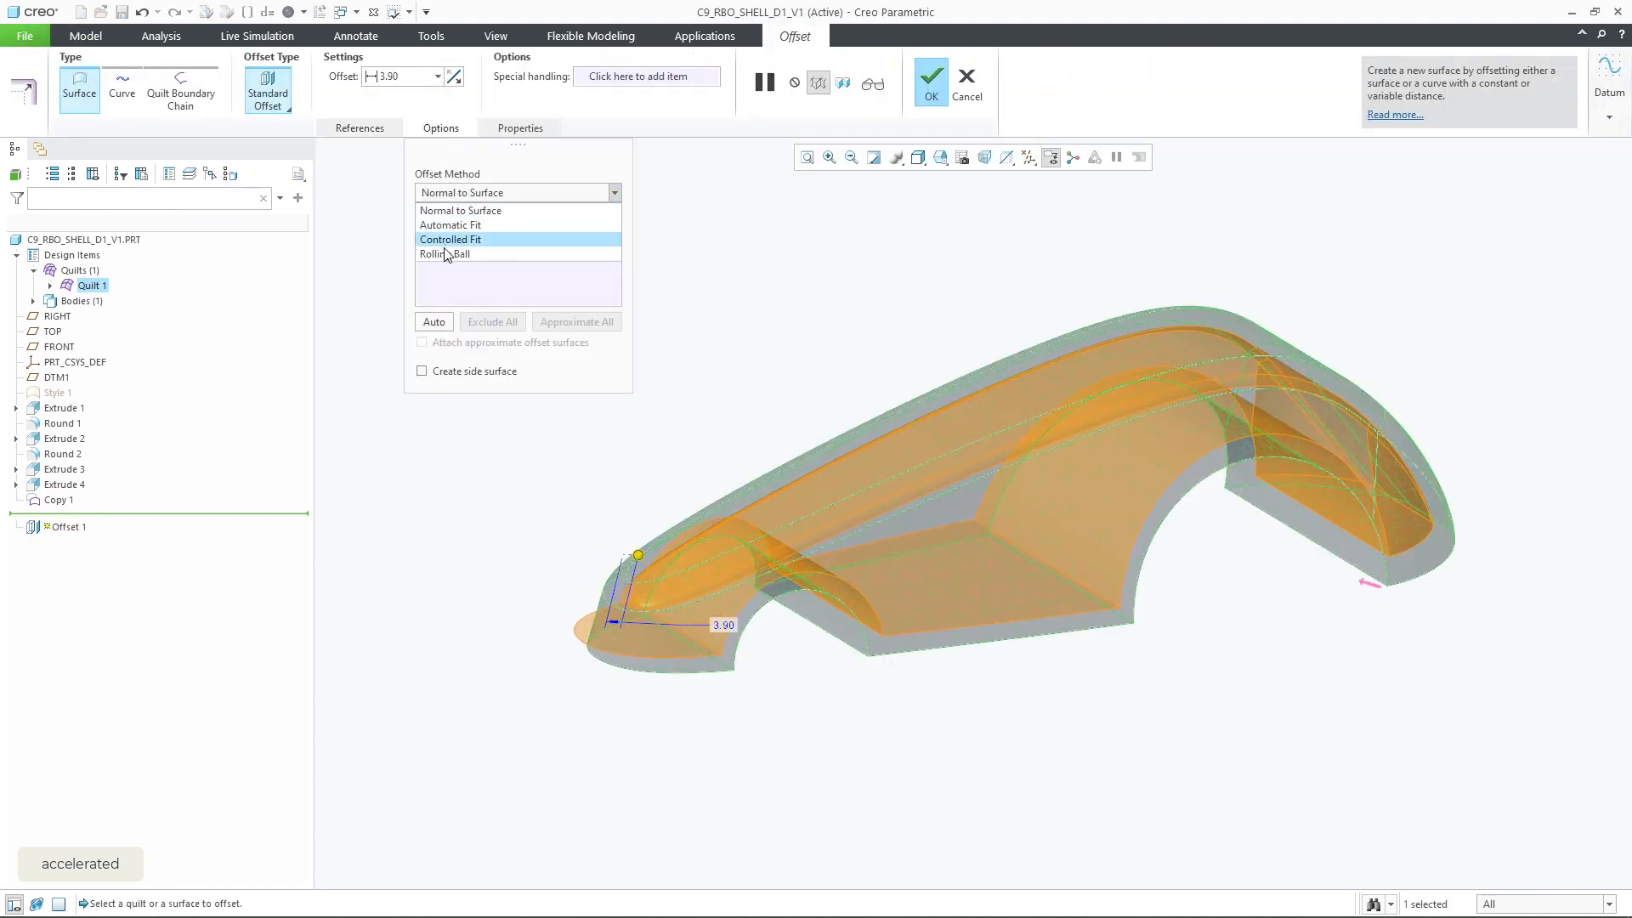
click(444, 253)
text(6)
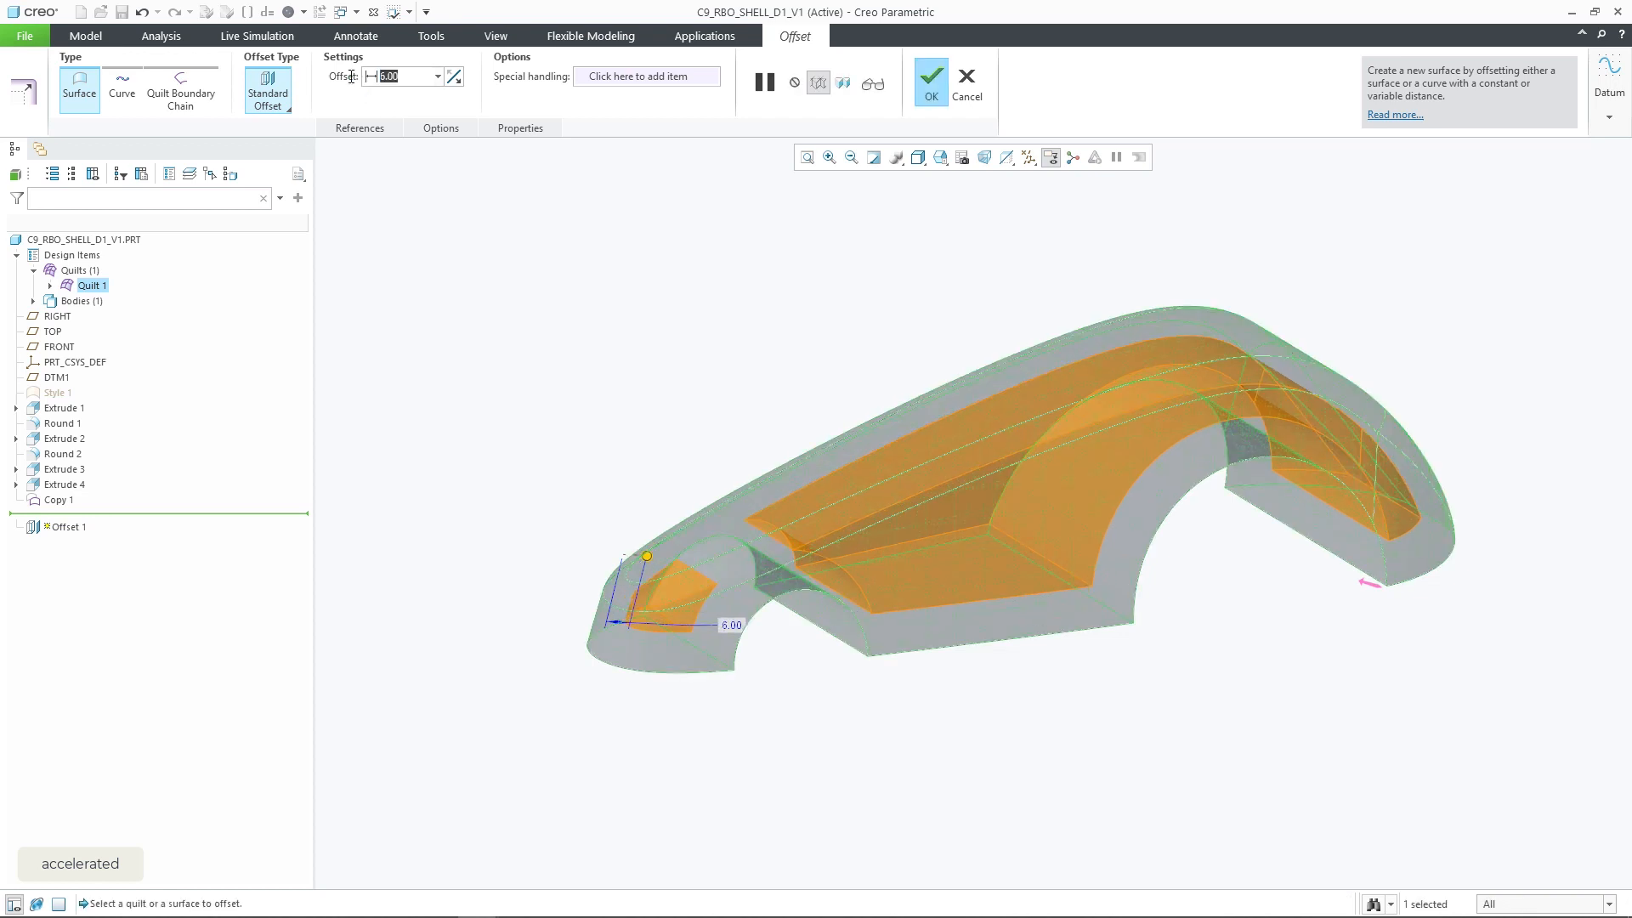
text(7.00)
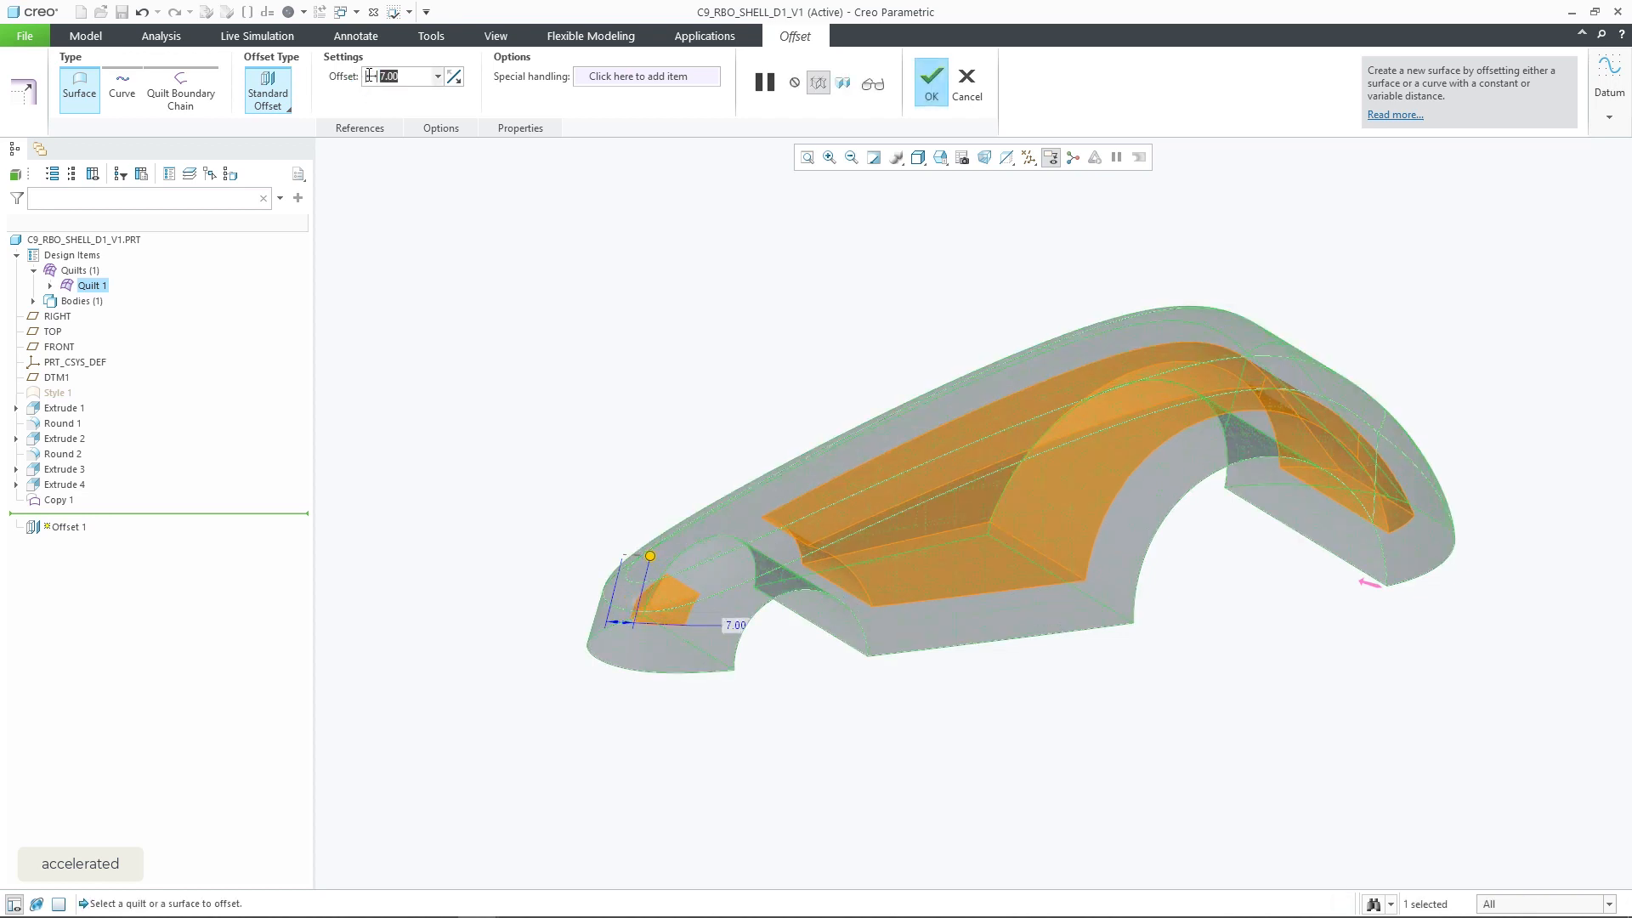
text(10.00)
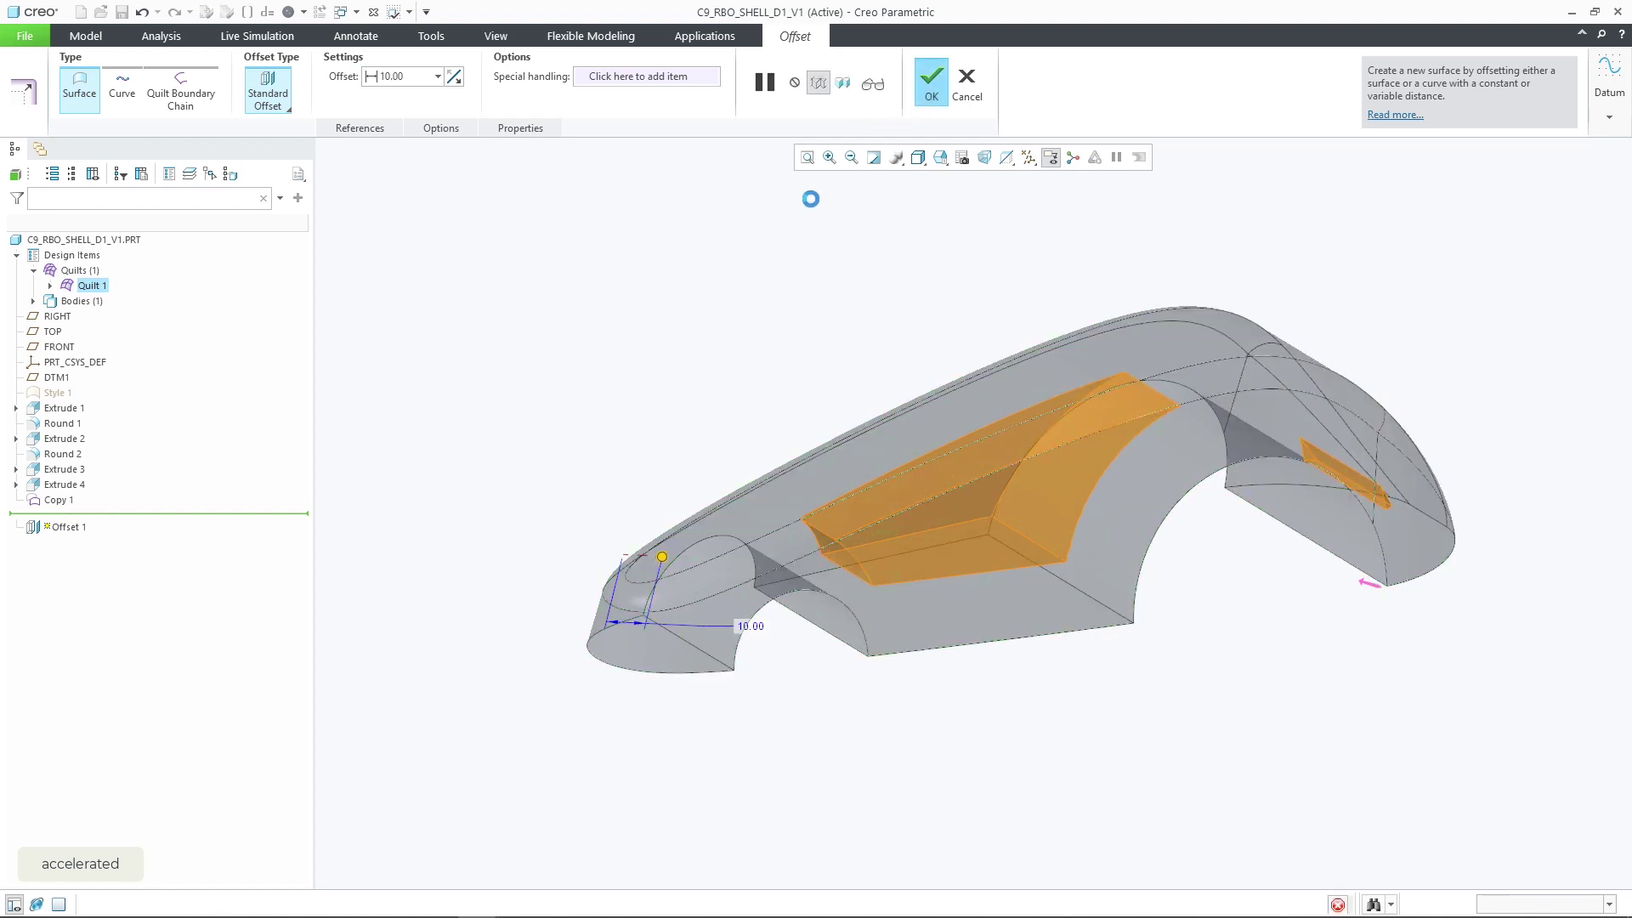
click(932, 75)
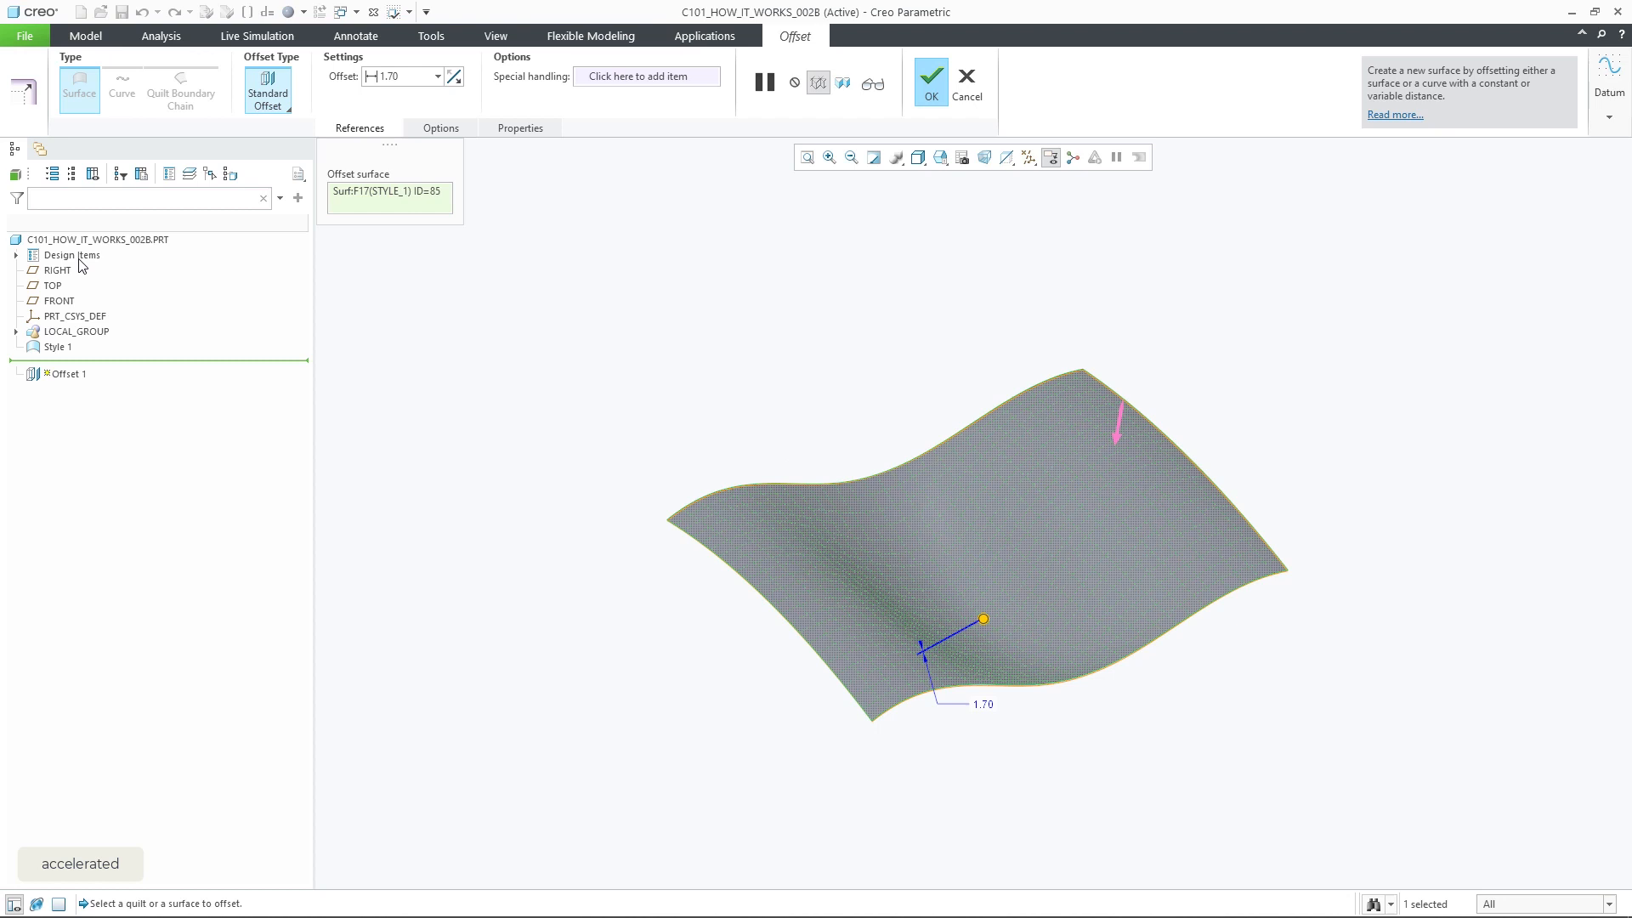
Drag the wavy surface's Rolling Ball offset to about 101.30 with round patching radius 10.00, then move to C101_RBO_G_V2B.
click(440, 128)
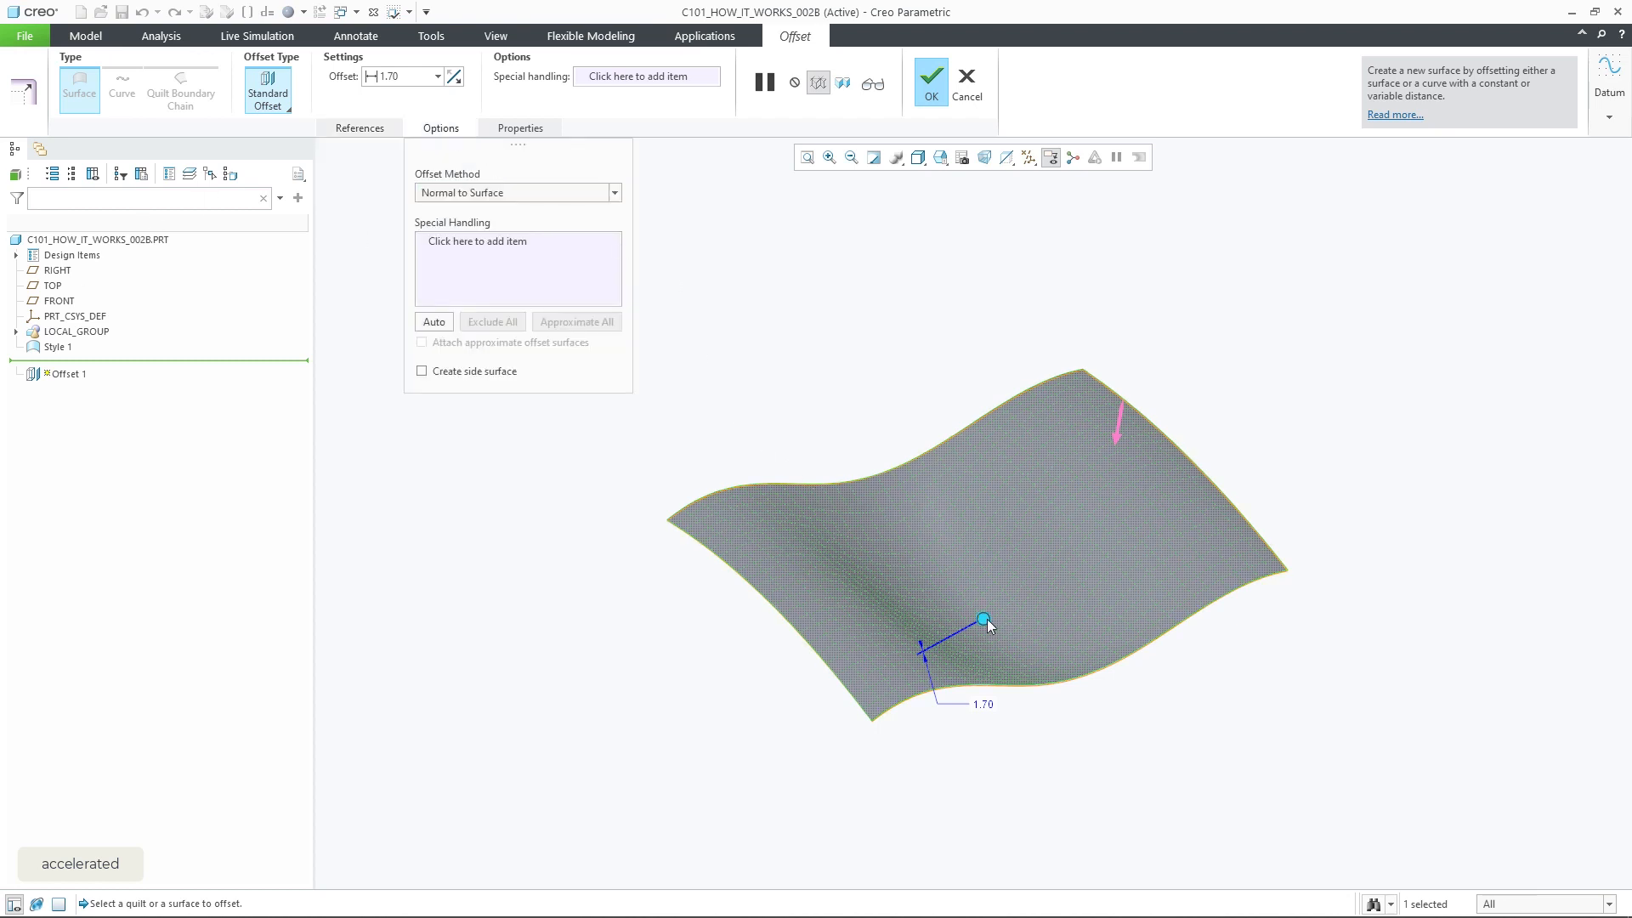
drag(984, 619, 979, 605)
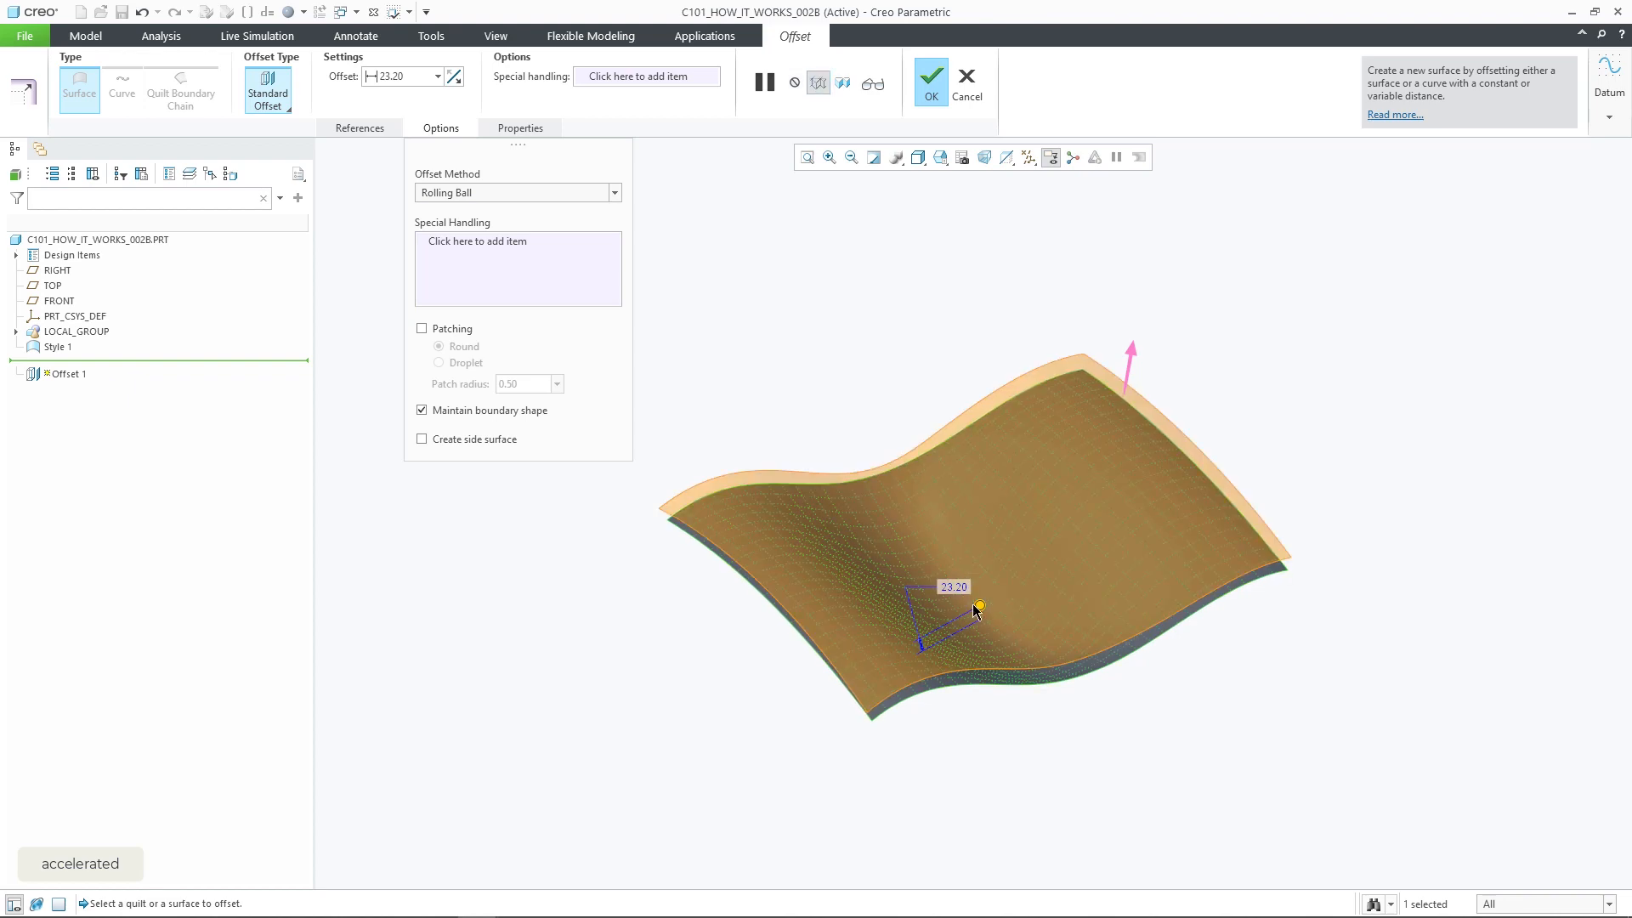
drag(976, 609, 970, 578)
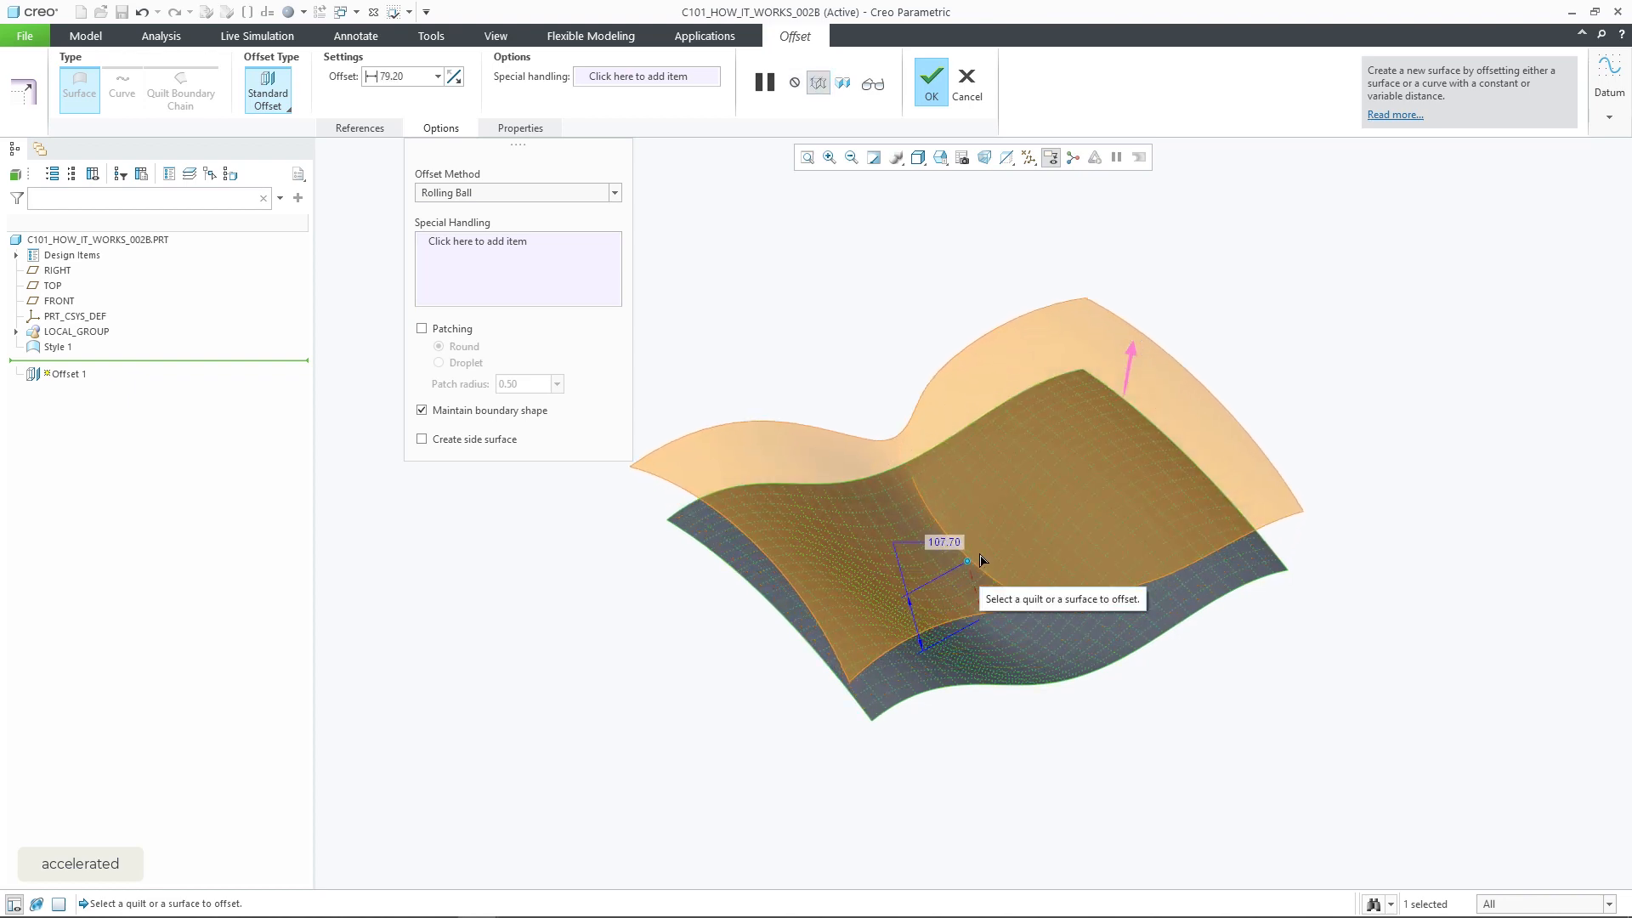
drag(966, 561, 973, 576)
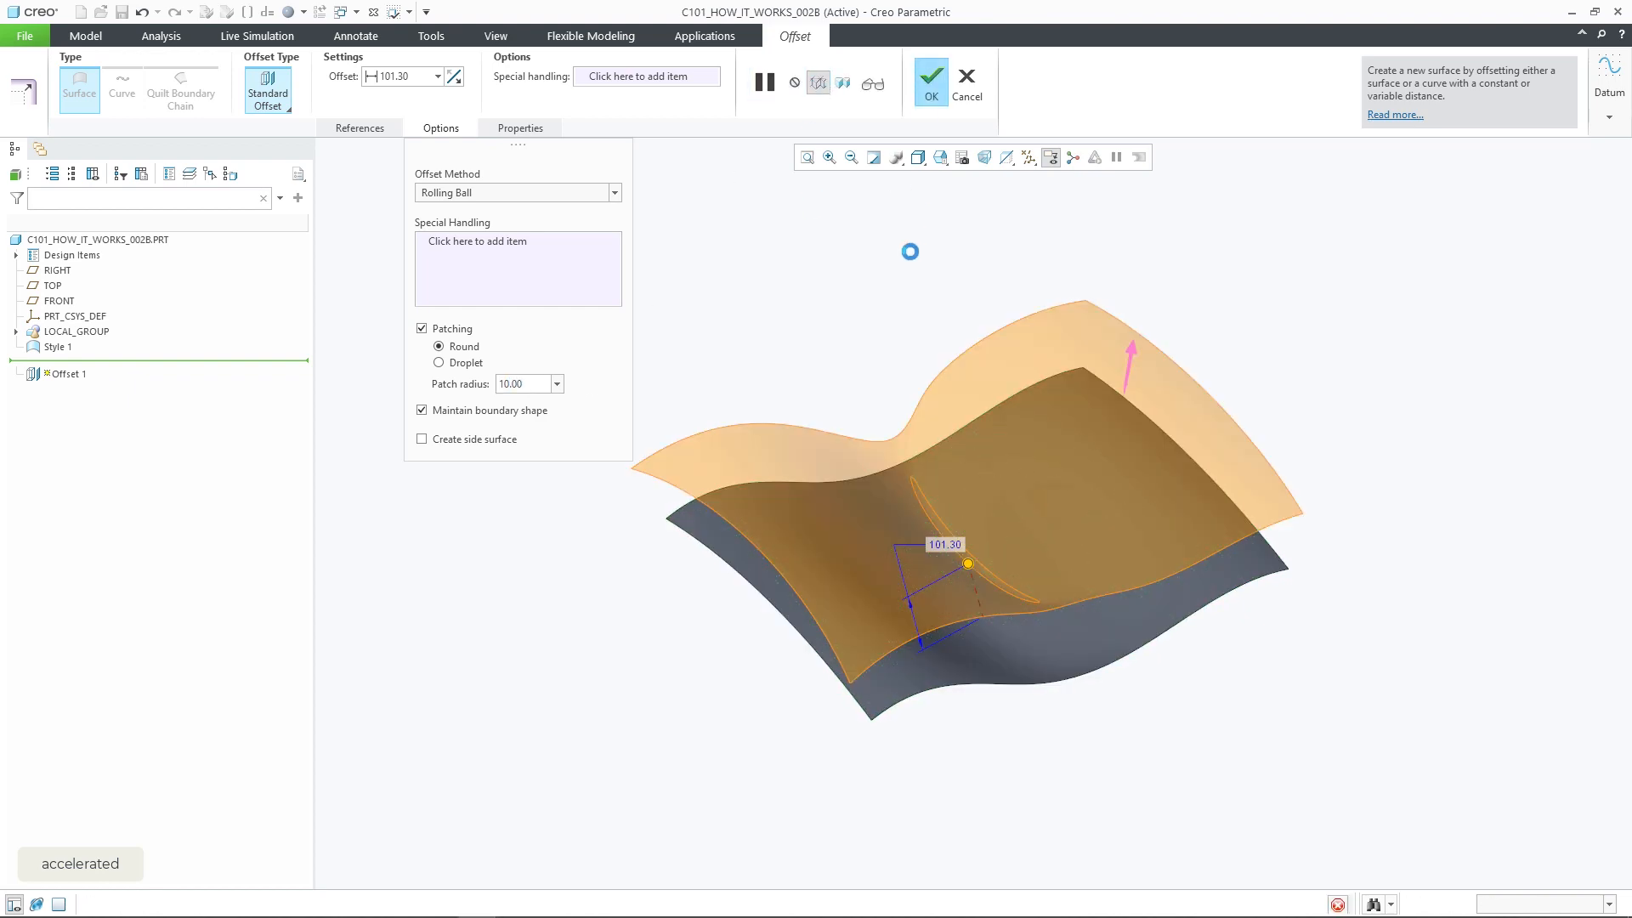
click(932, 71)
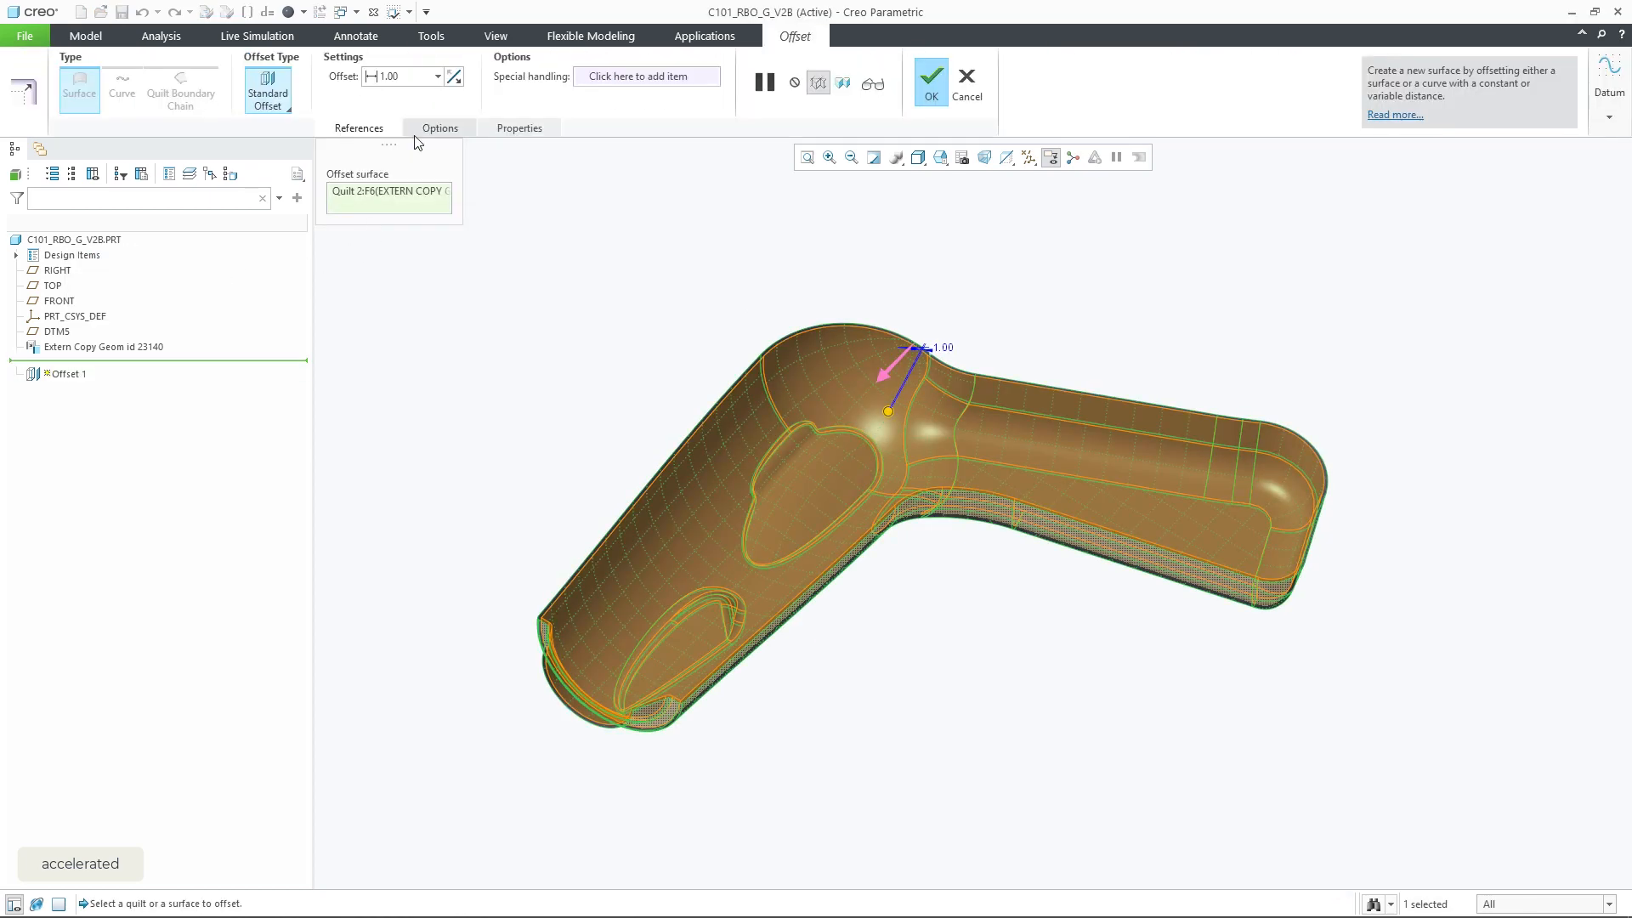
Set Rolling Ball on the handle quilt and raise the offset from 3.00 to 3.30, triggering singular-surface warnings.
click(438, 127)
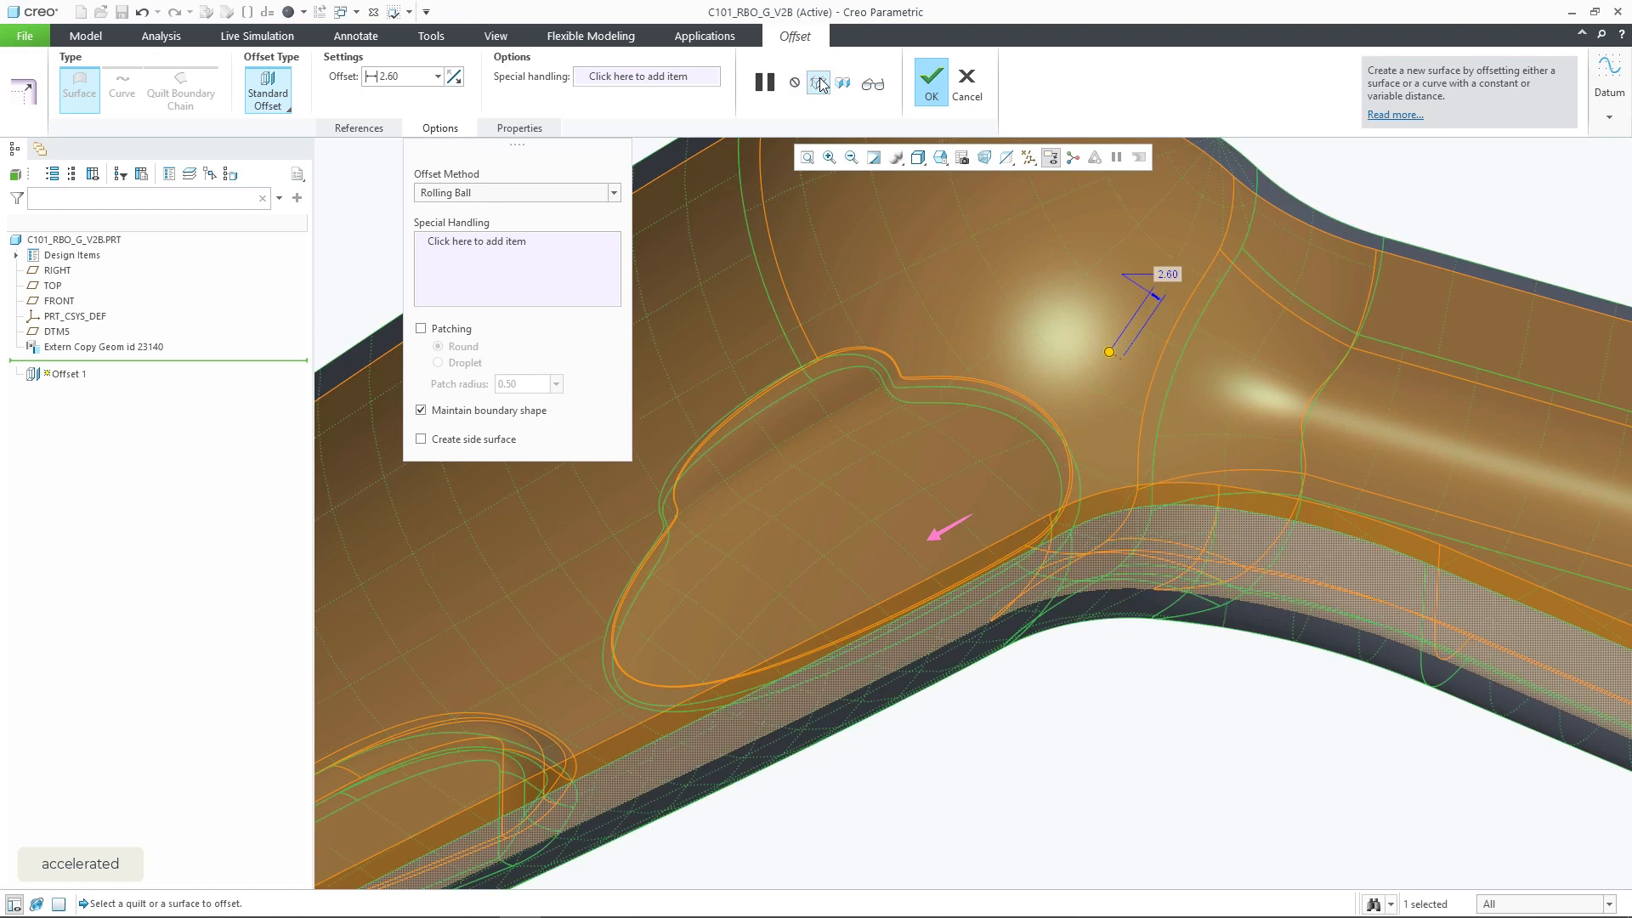
text(3.00)
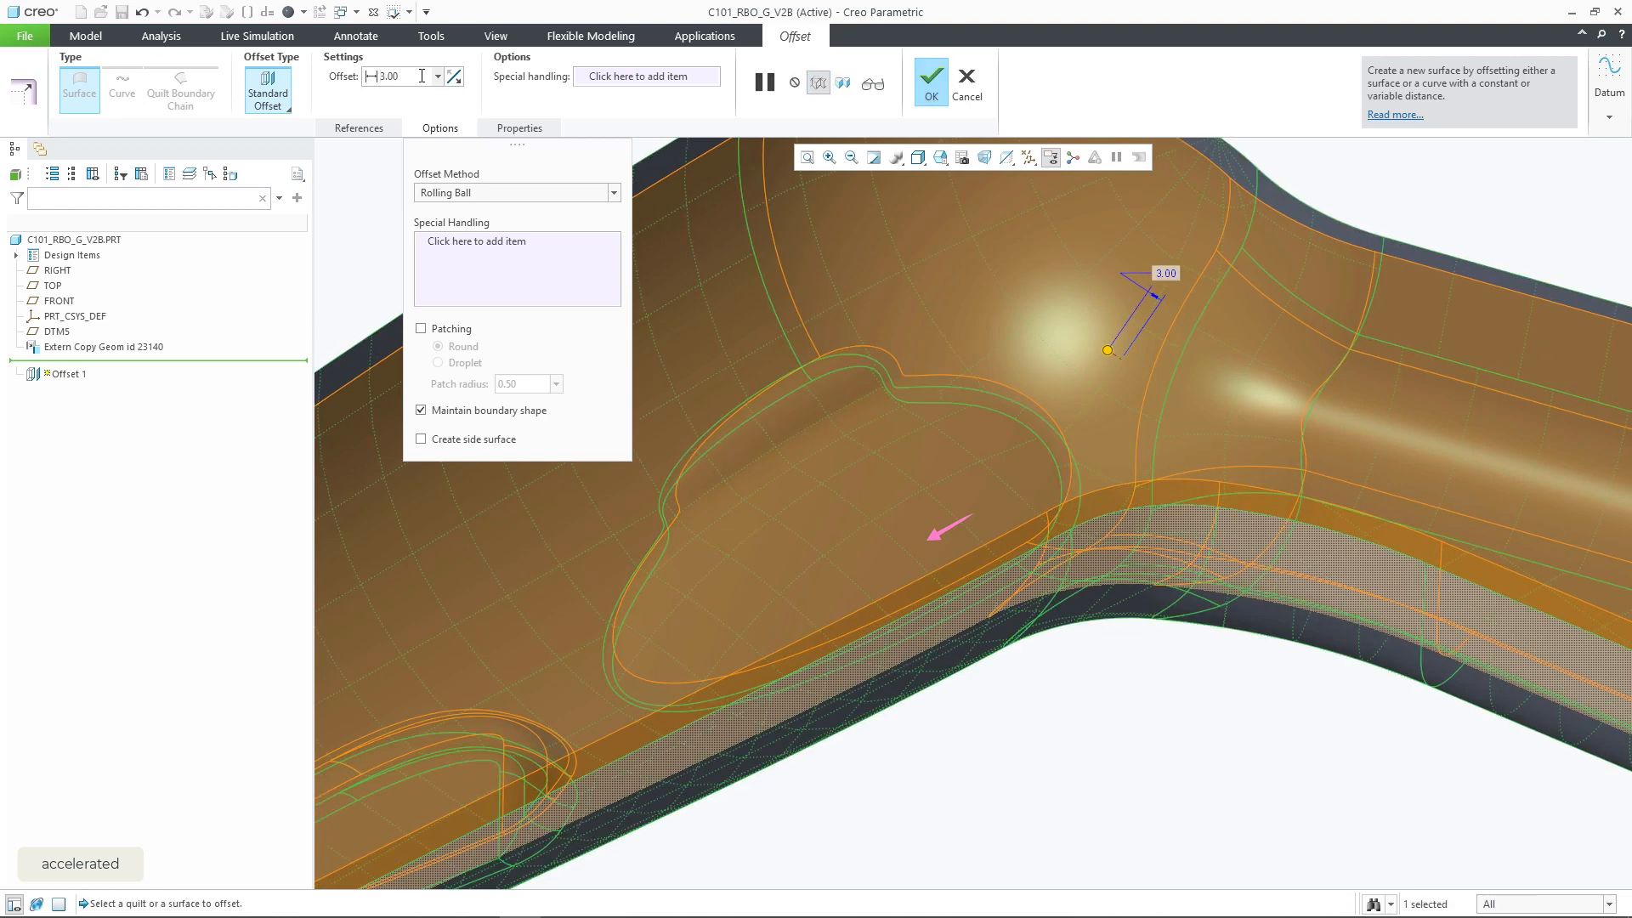
triple_click(406, 76)
text(3.3)
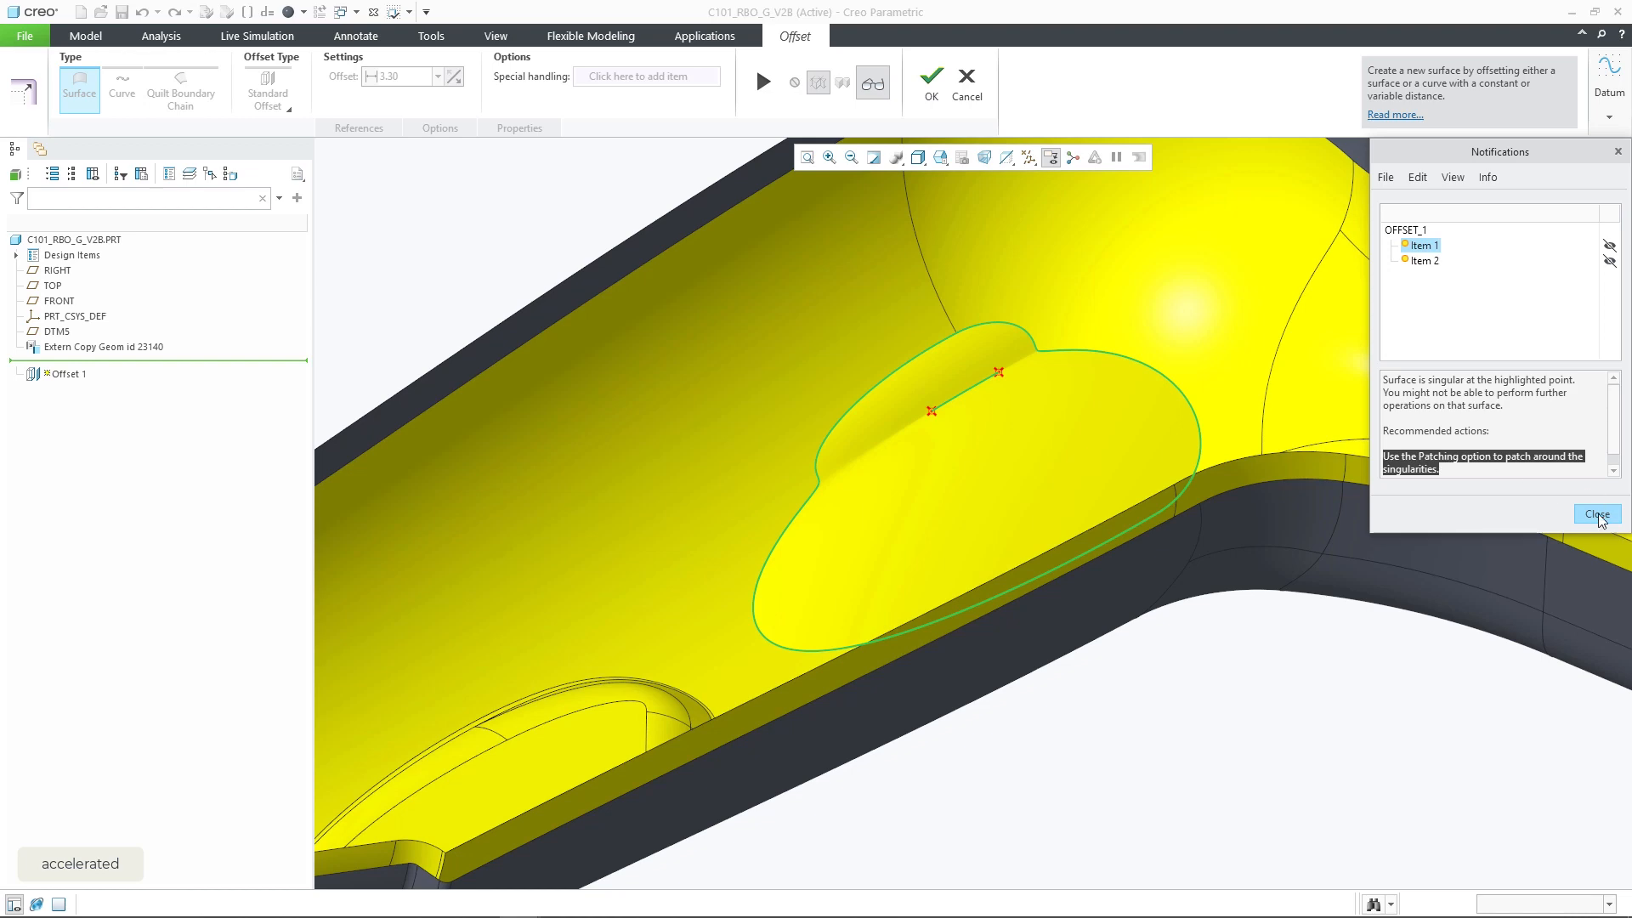
Dismiss the warnings, raise the offset through 4.00 to 6.00 and preview it with patching turned off.
click(1598, 513)
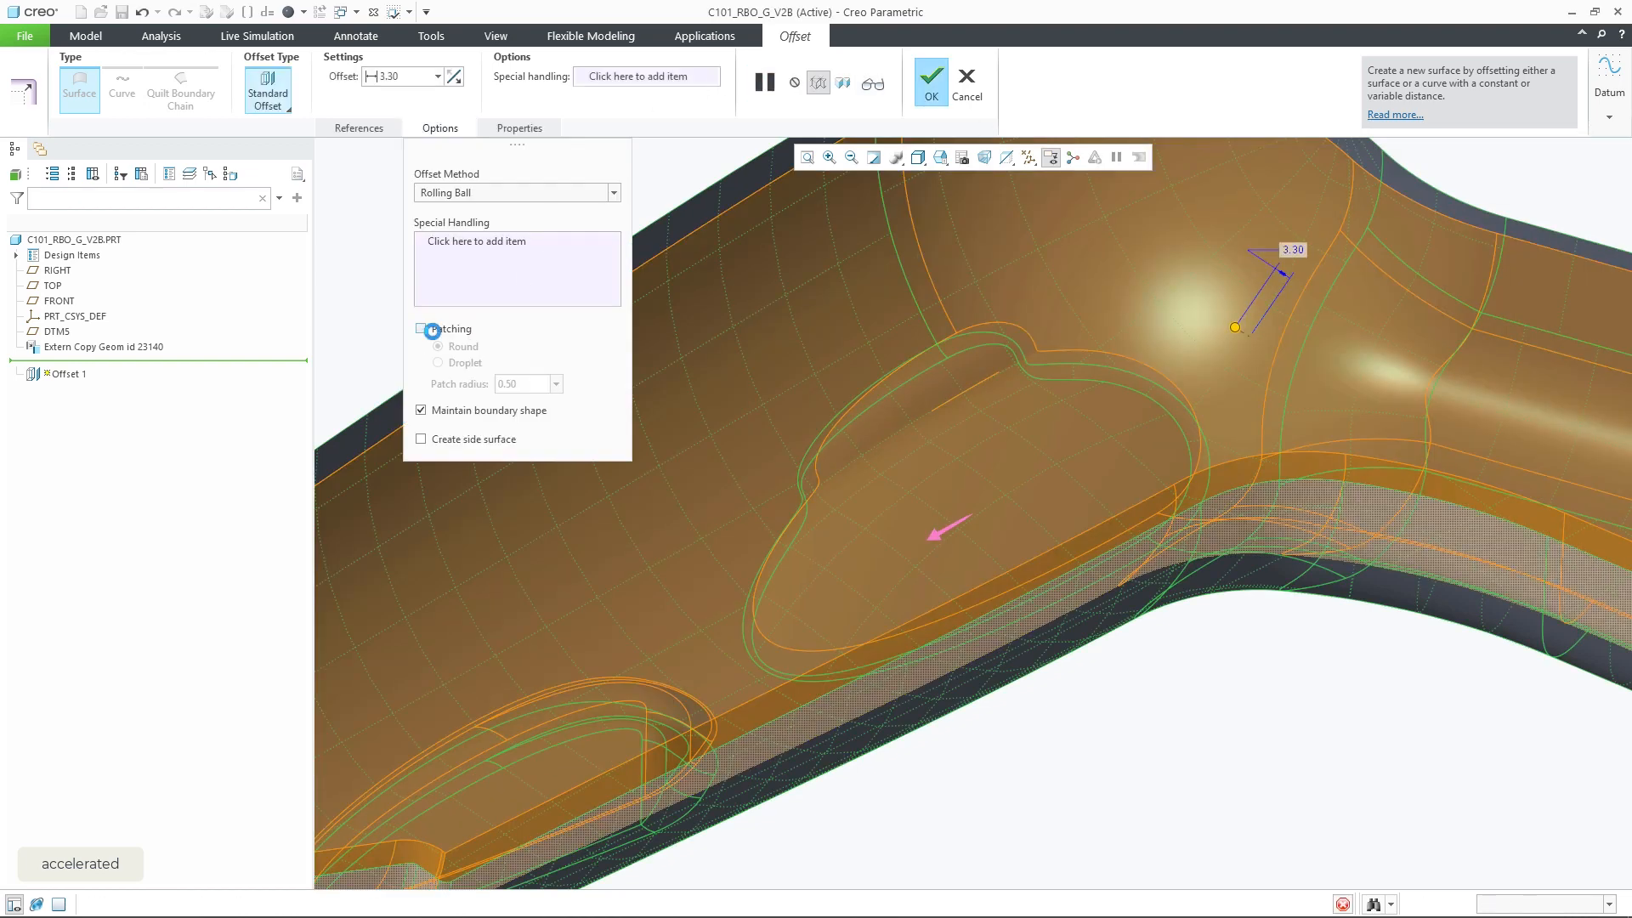
click(422, 328)
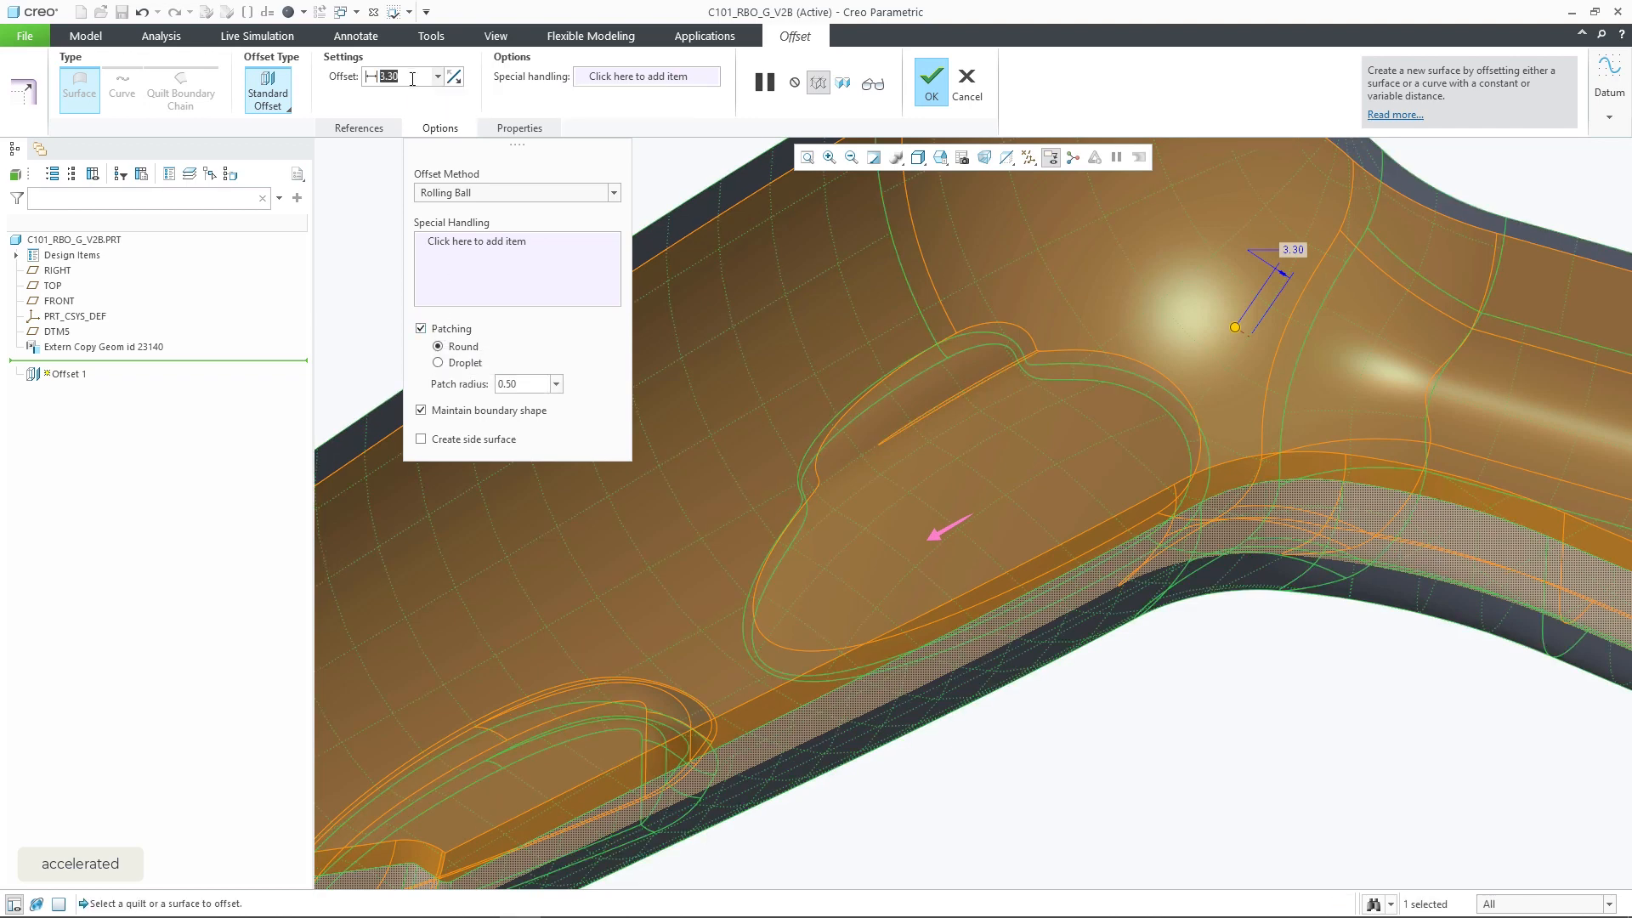
text(4.00)
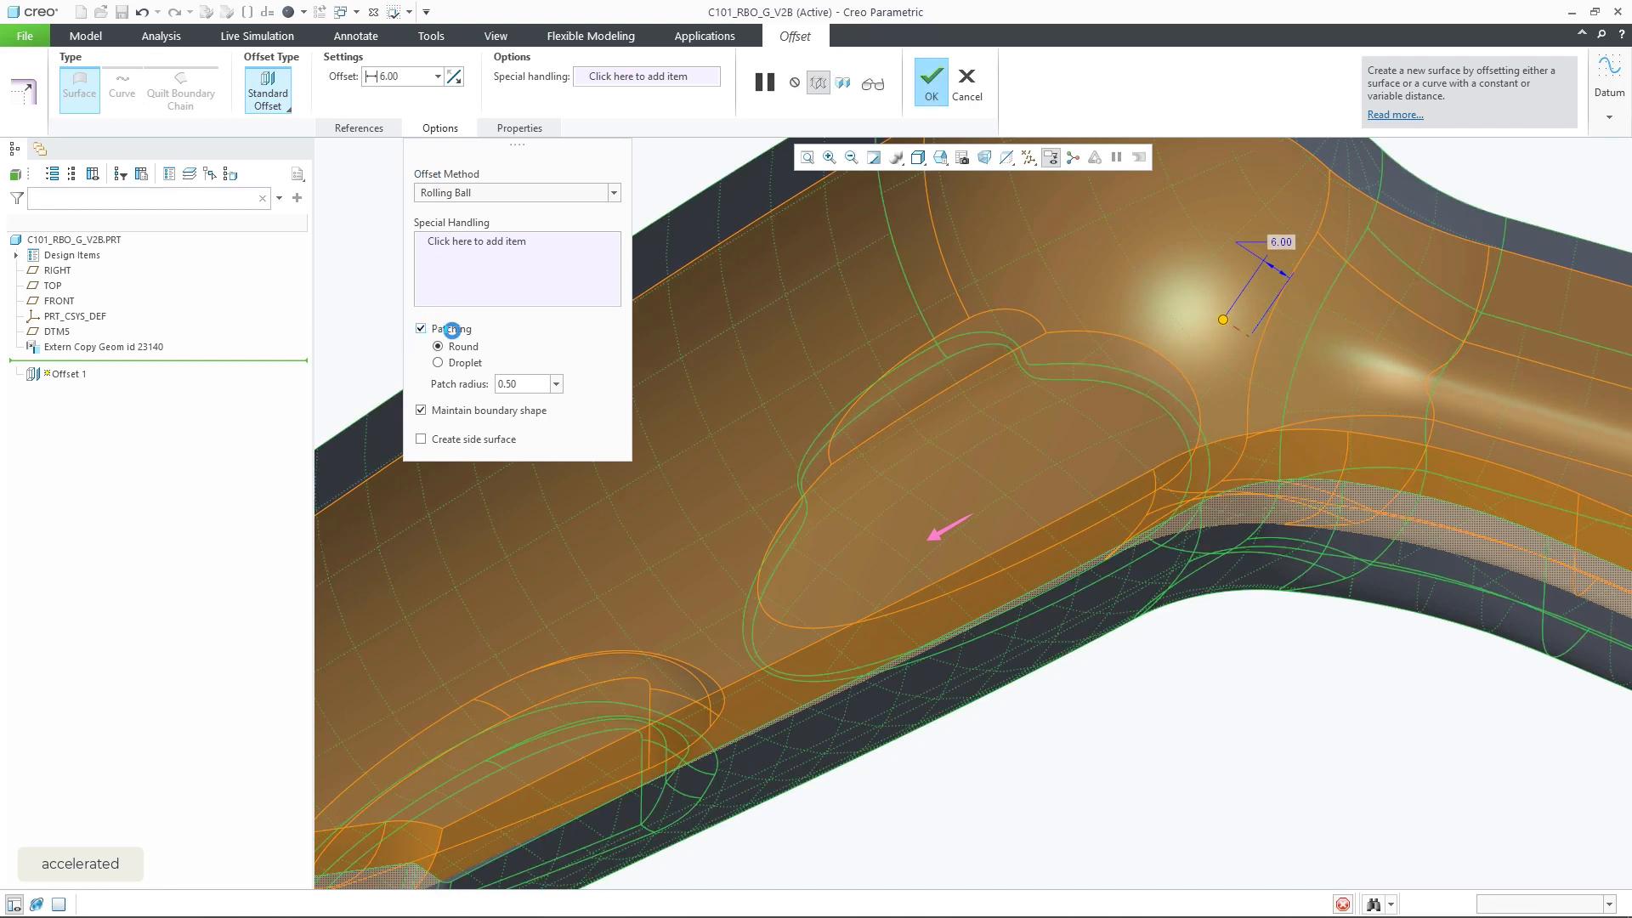
click(422, 328)
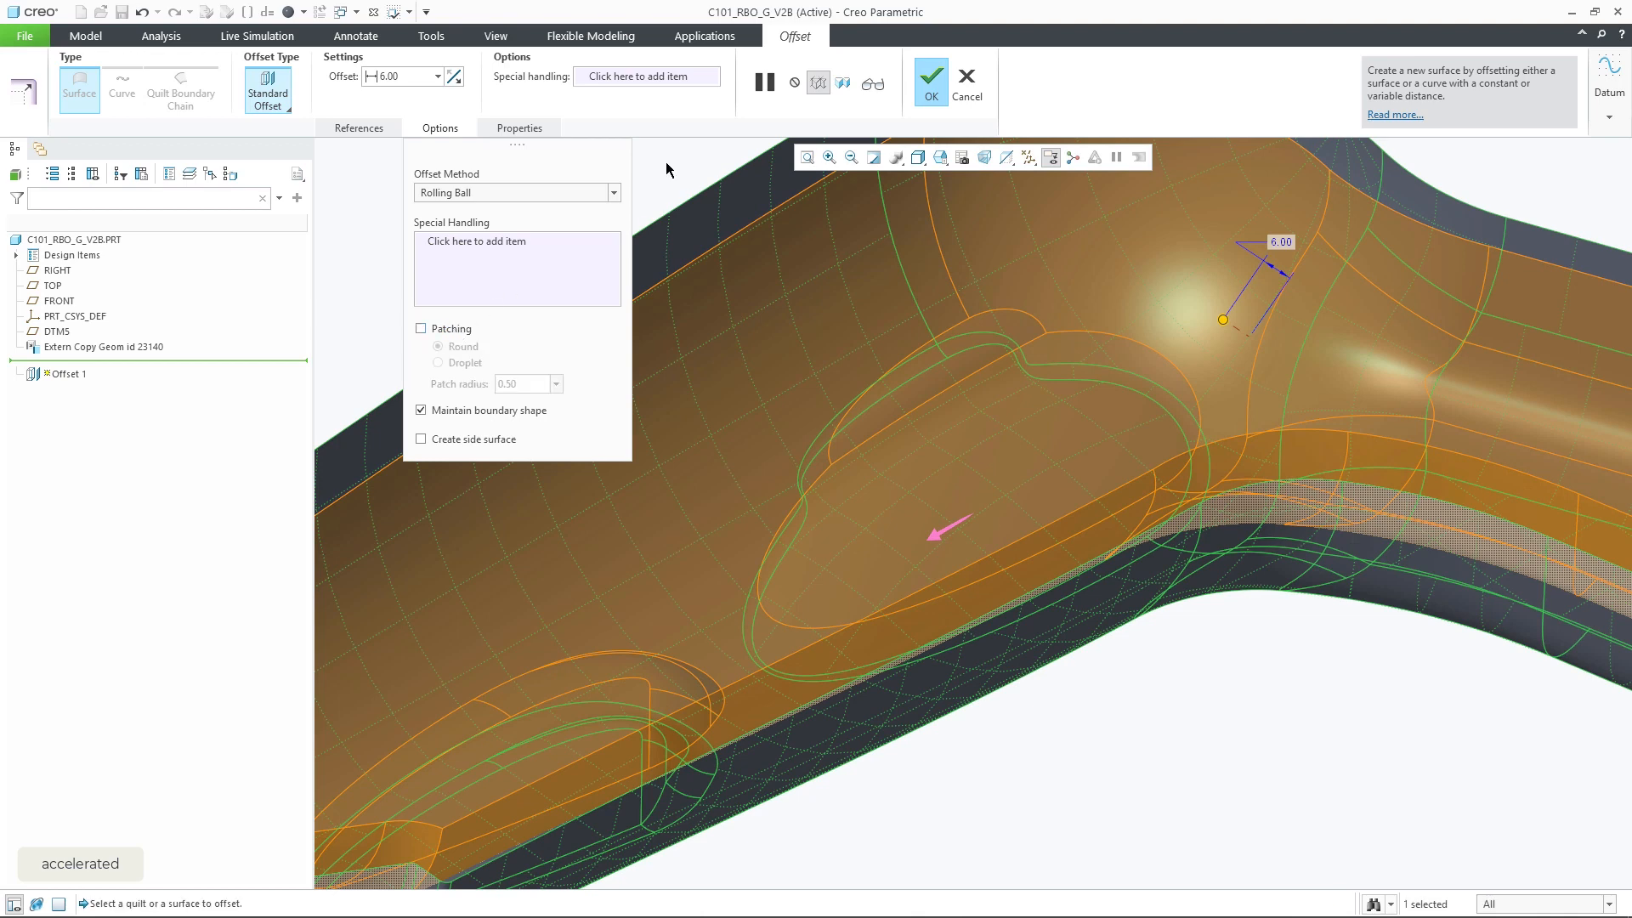
click(870, 82)
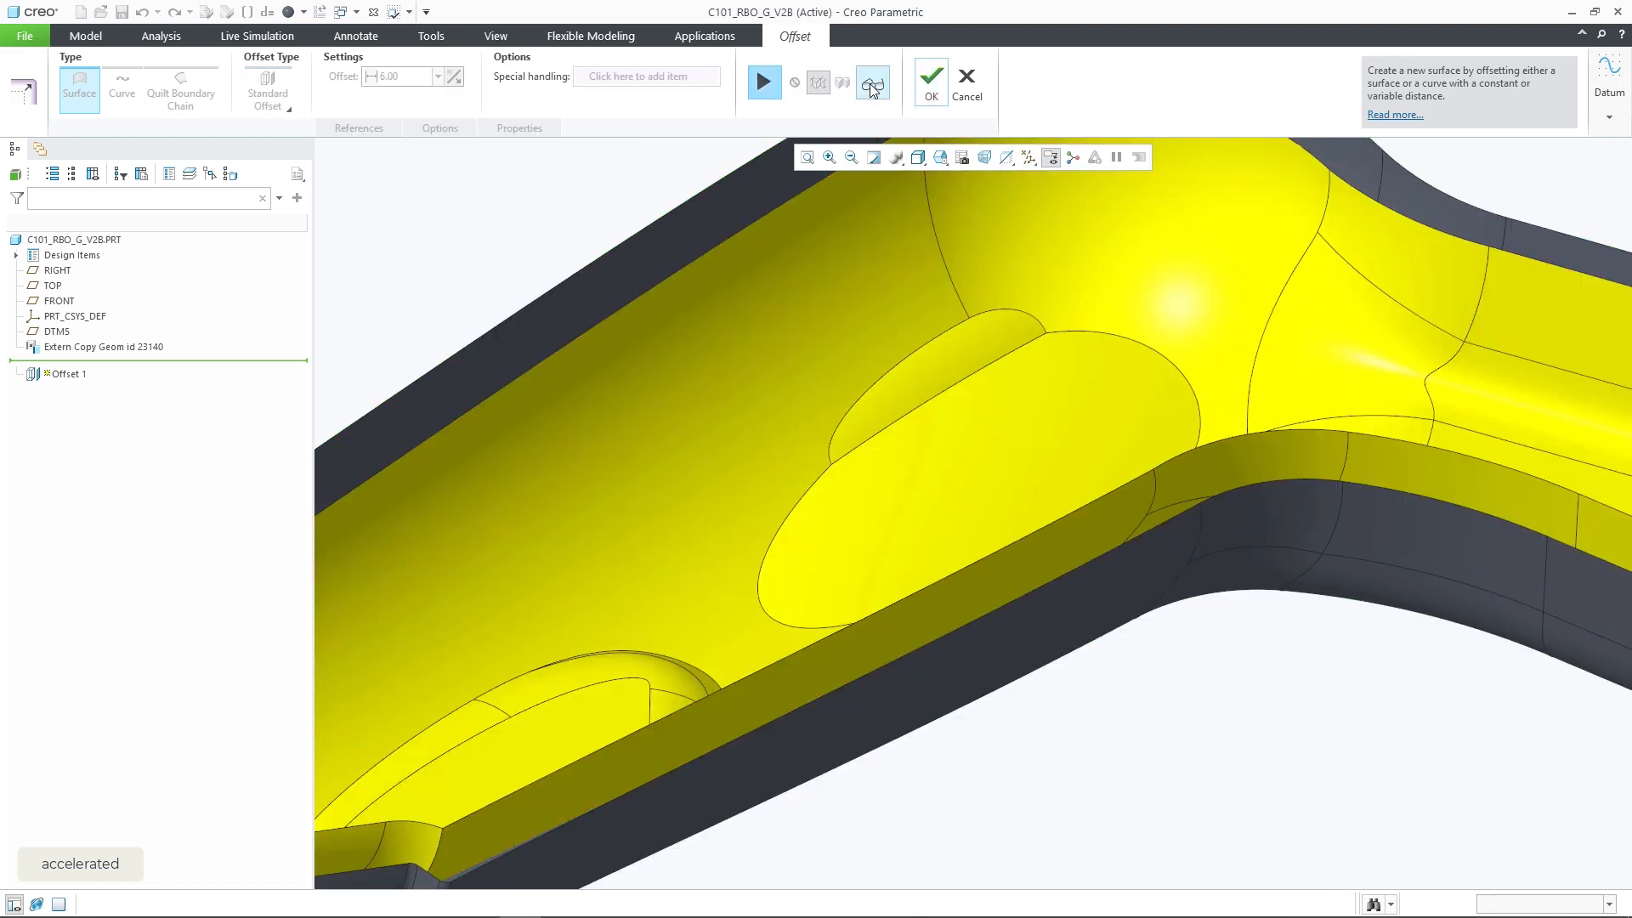
Complete the 8.00 offset, accepting the recommended special-handling exclusion of one surface.
click(762, 80)
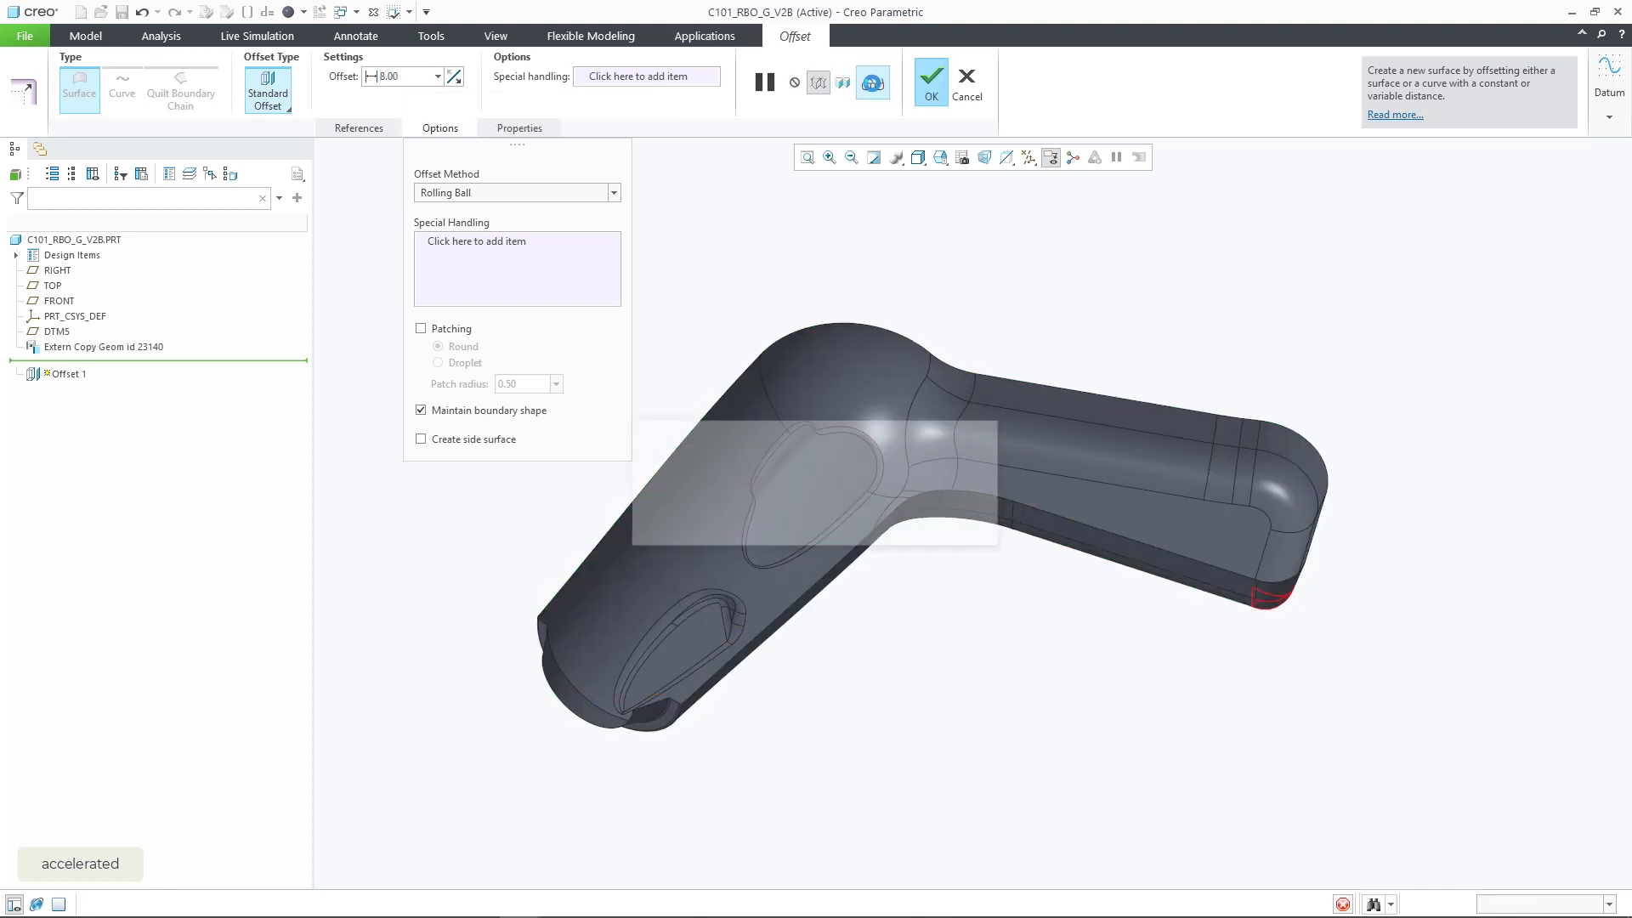
click(931, 72)
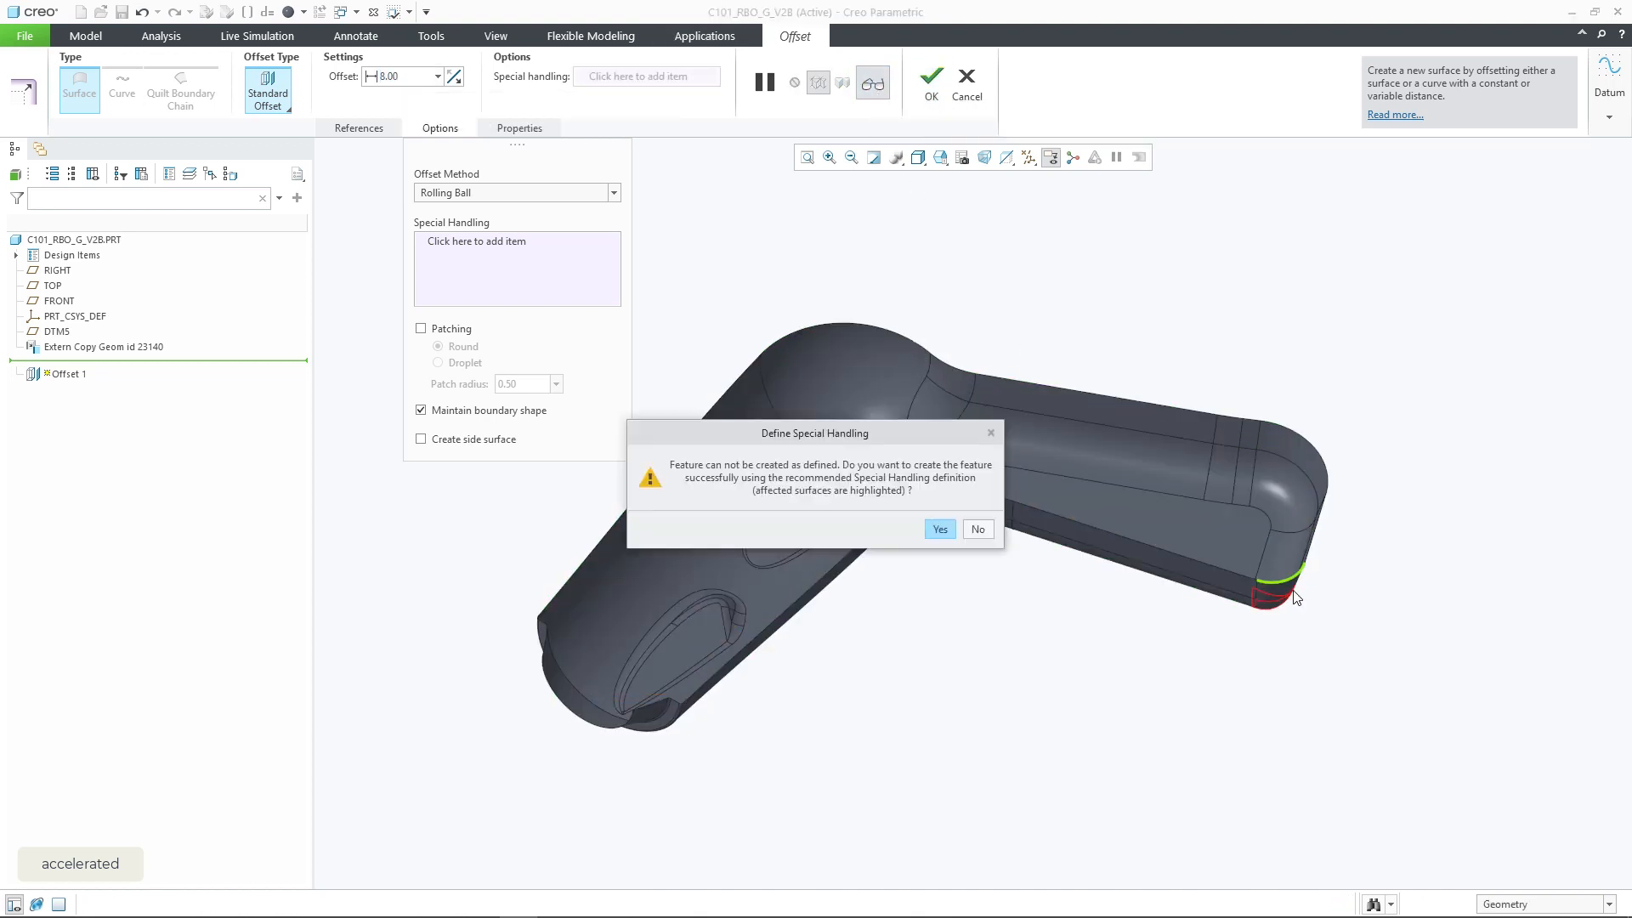
click(940, 529)
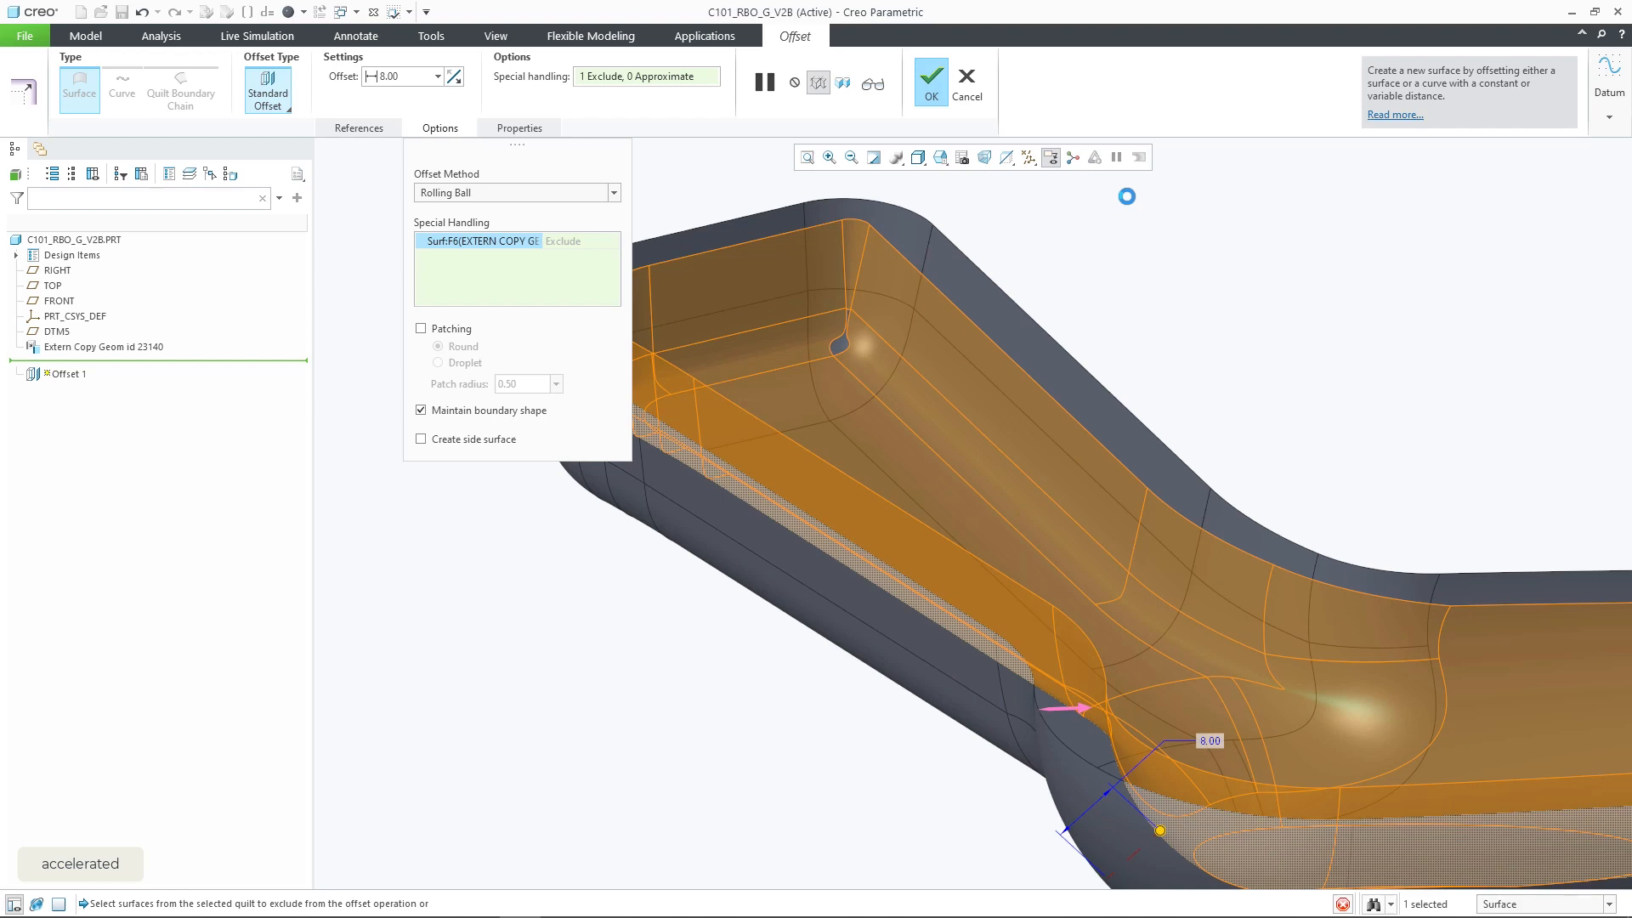
click(931, 77)
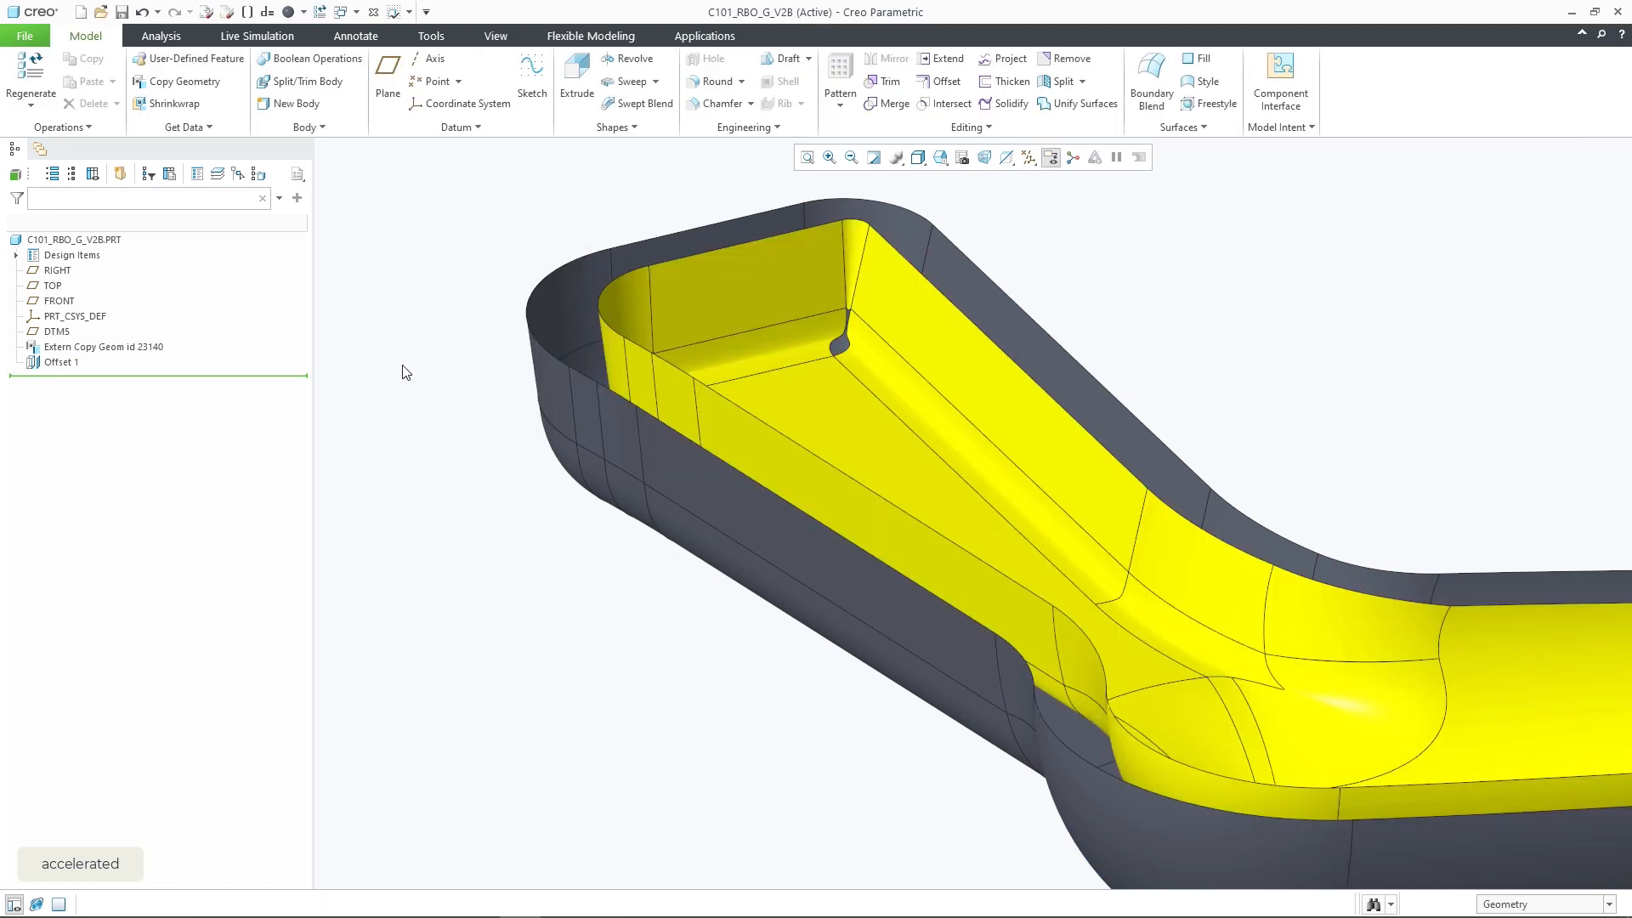
mouse_move(80, 373)
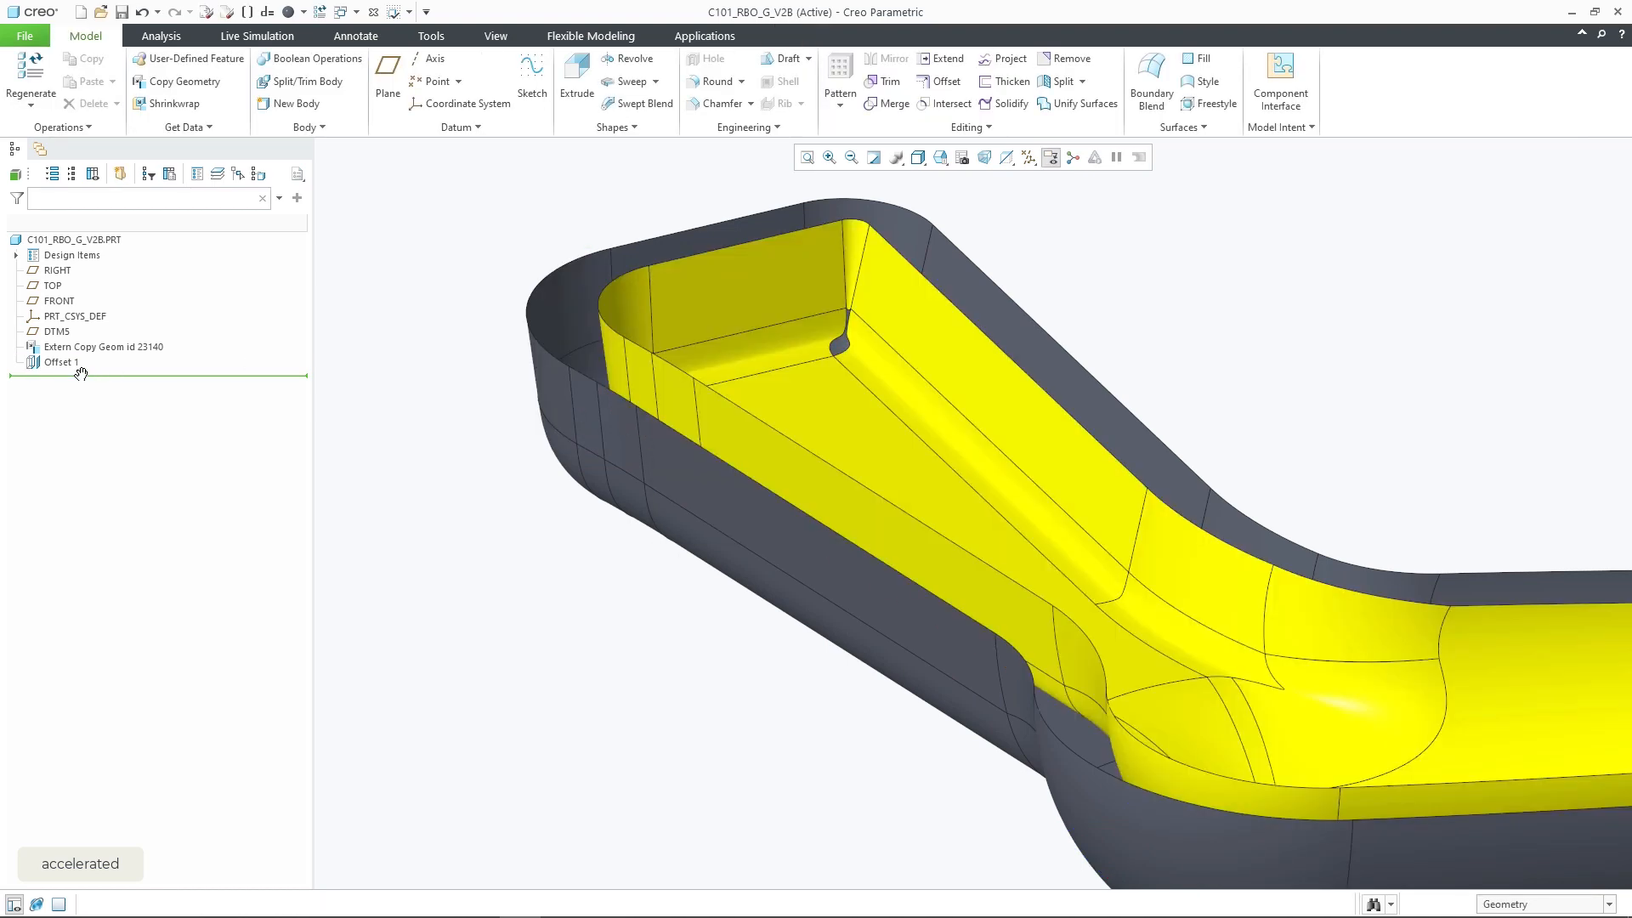
Reopen Offset 1 and remove the excluded surface from Special Handling before raising it to 11.00.
double_click(61, 362)
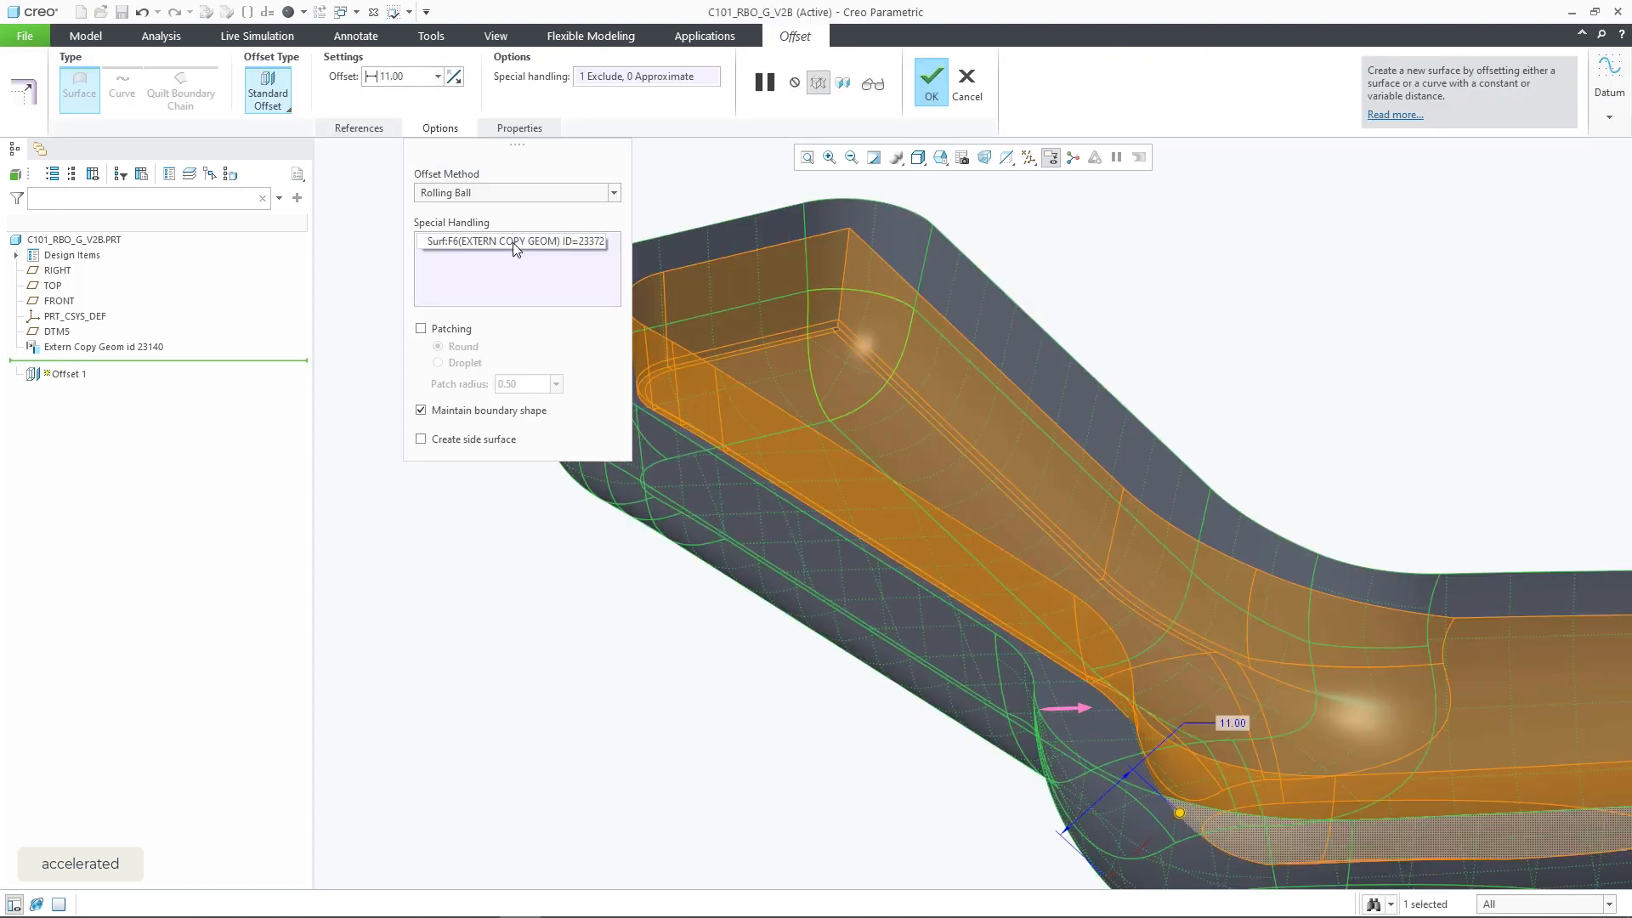
click(515, 269)
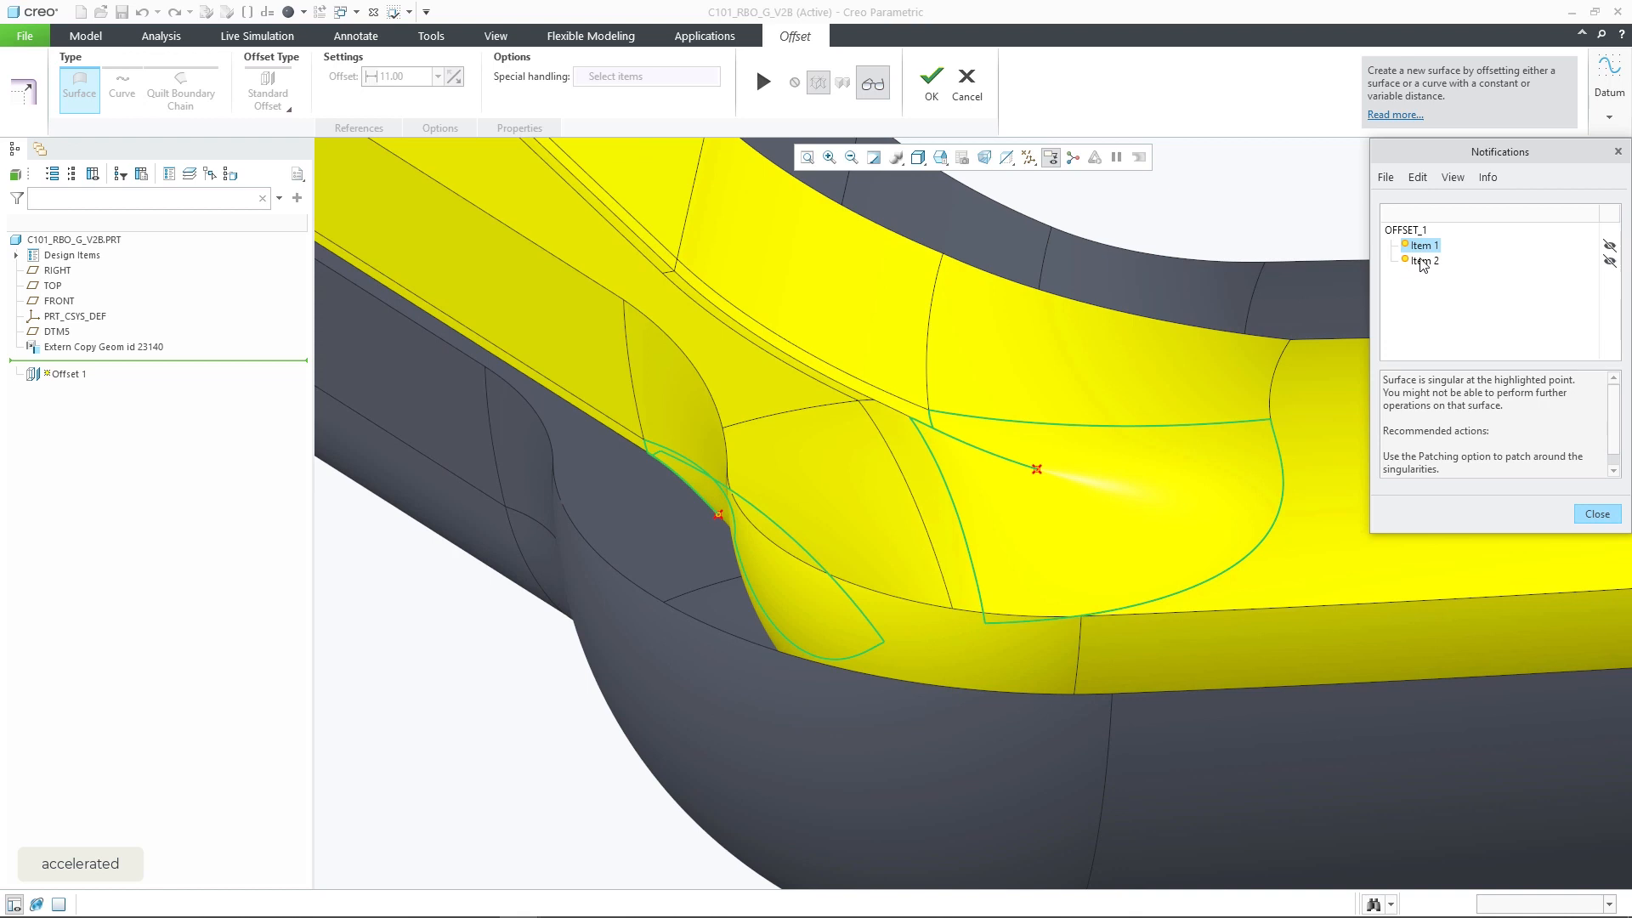
Review the singular-point and one-sided-edge warnings, then enable patching and verify the 11.00 offset.
click(1428, 260)
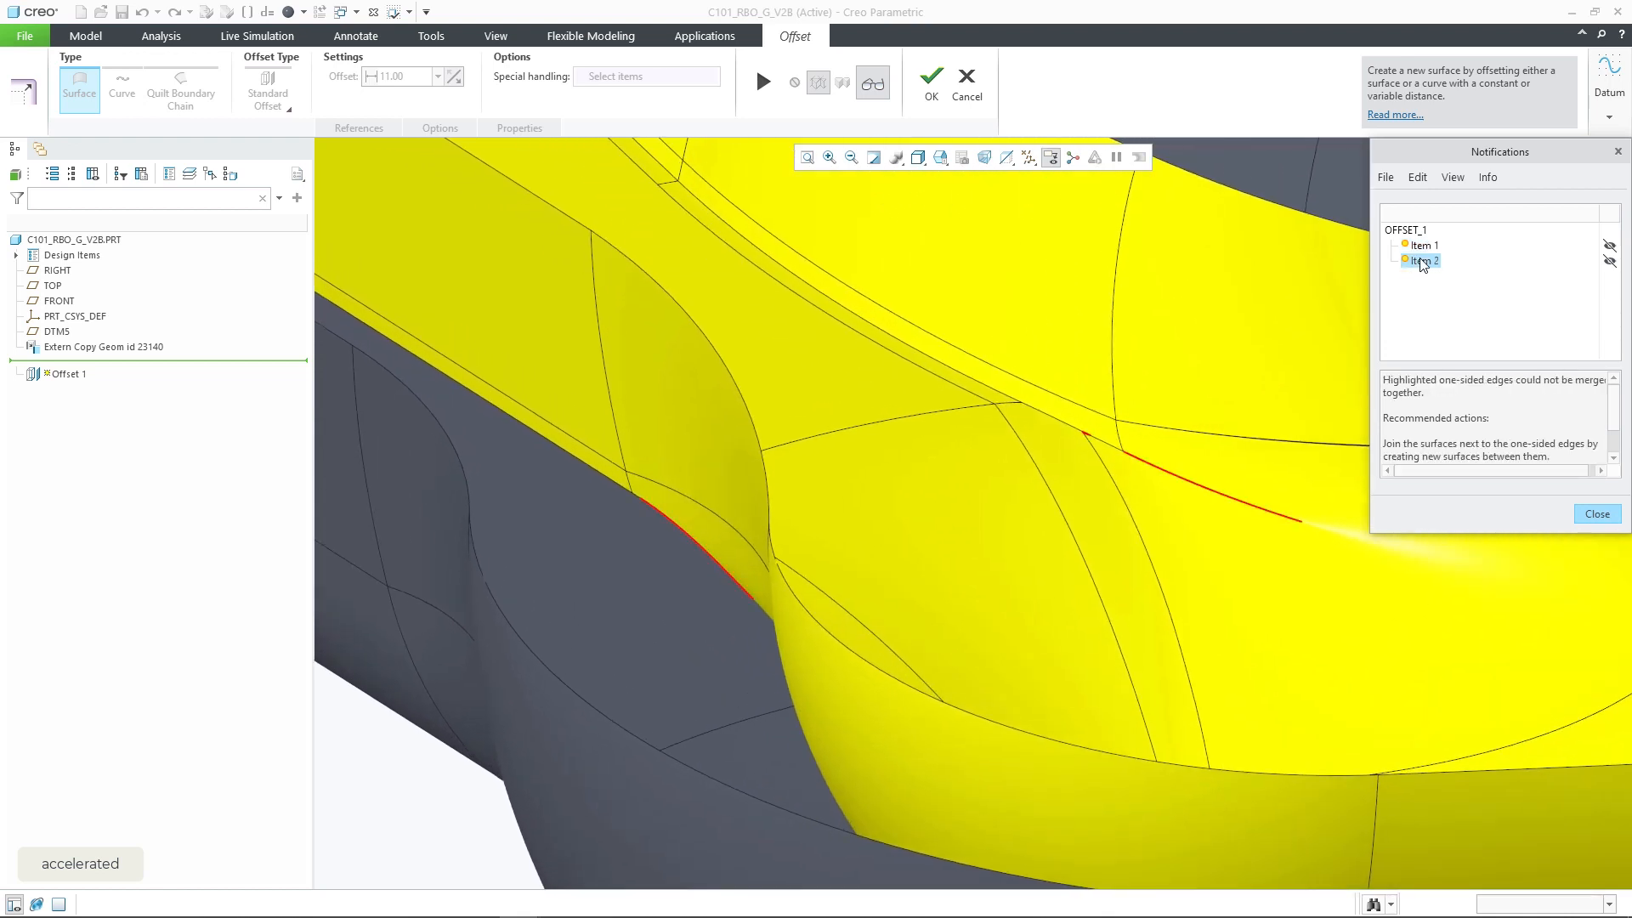
click(1428, 245)
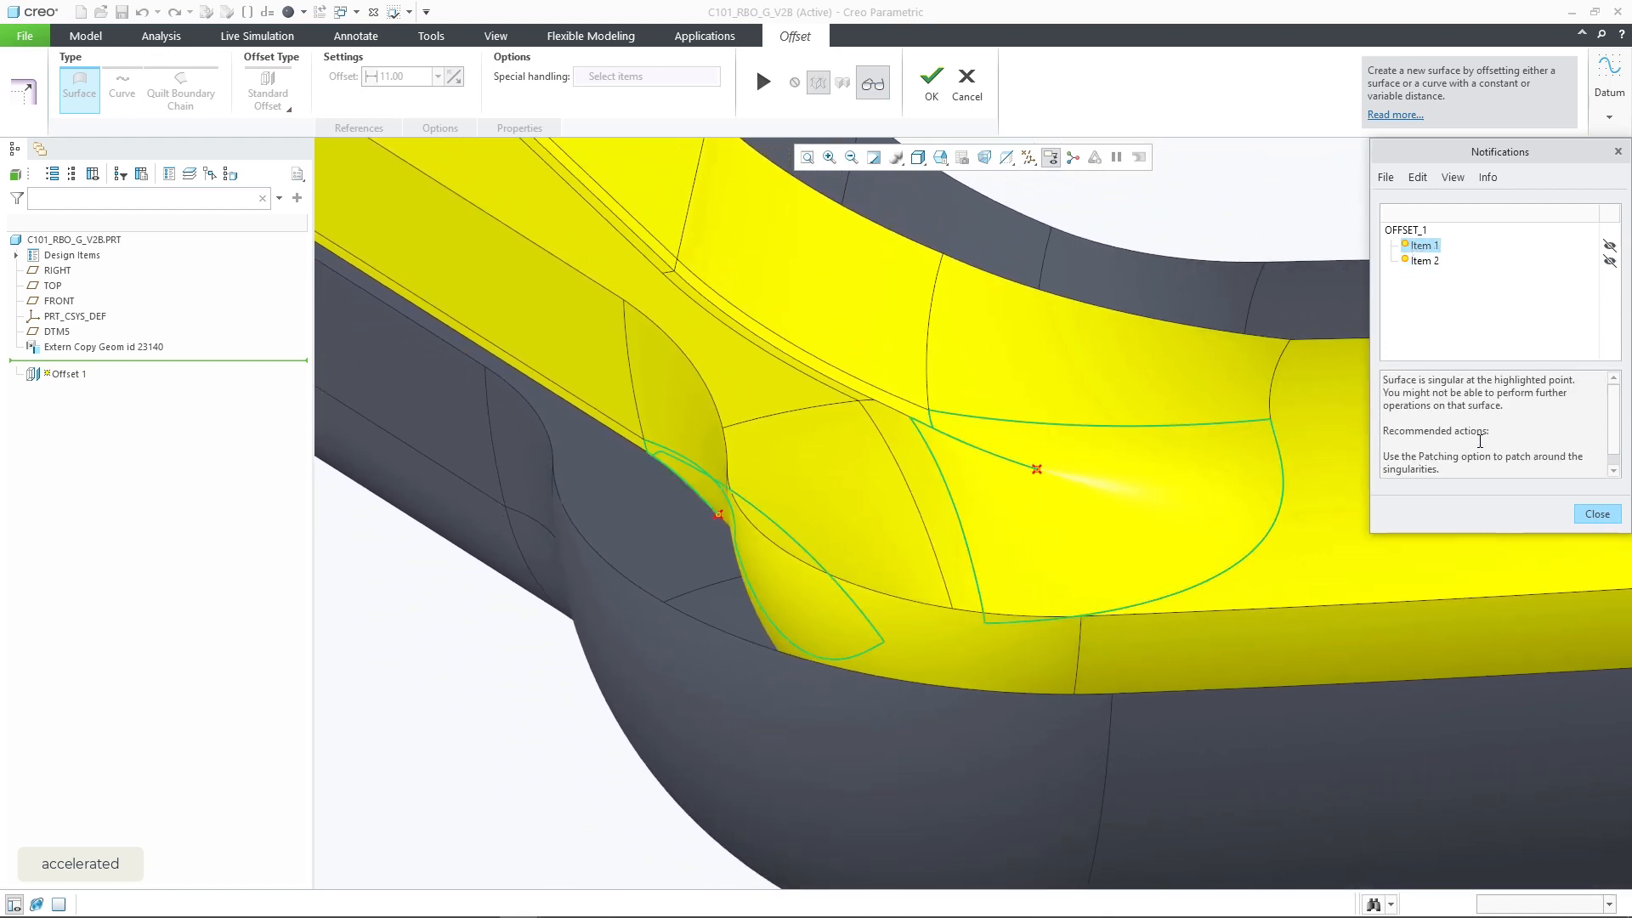
click(1598, 514)
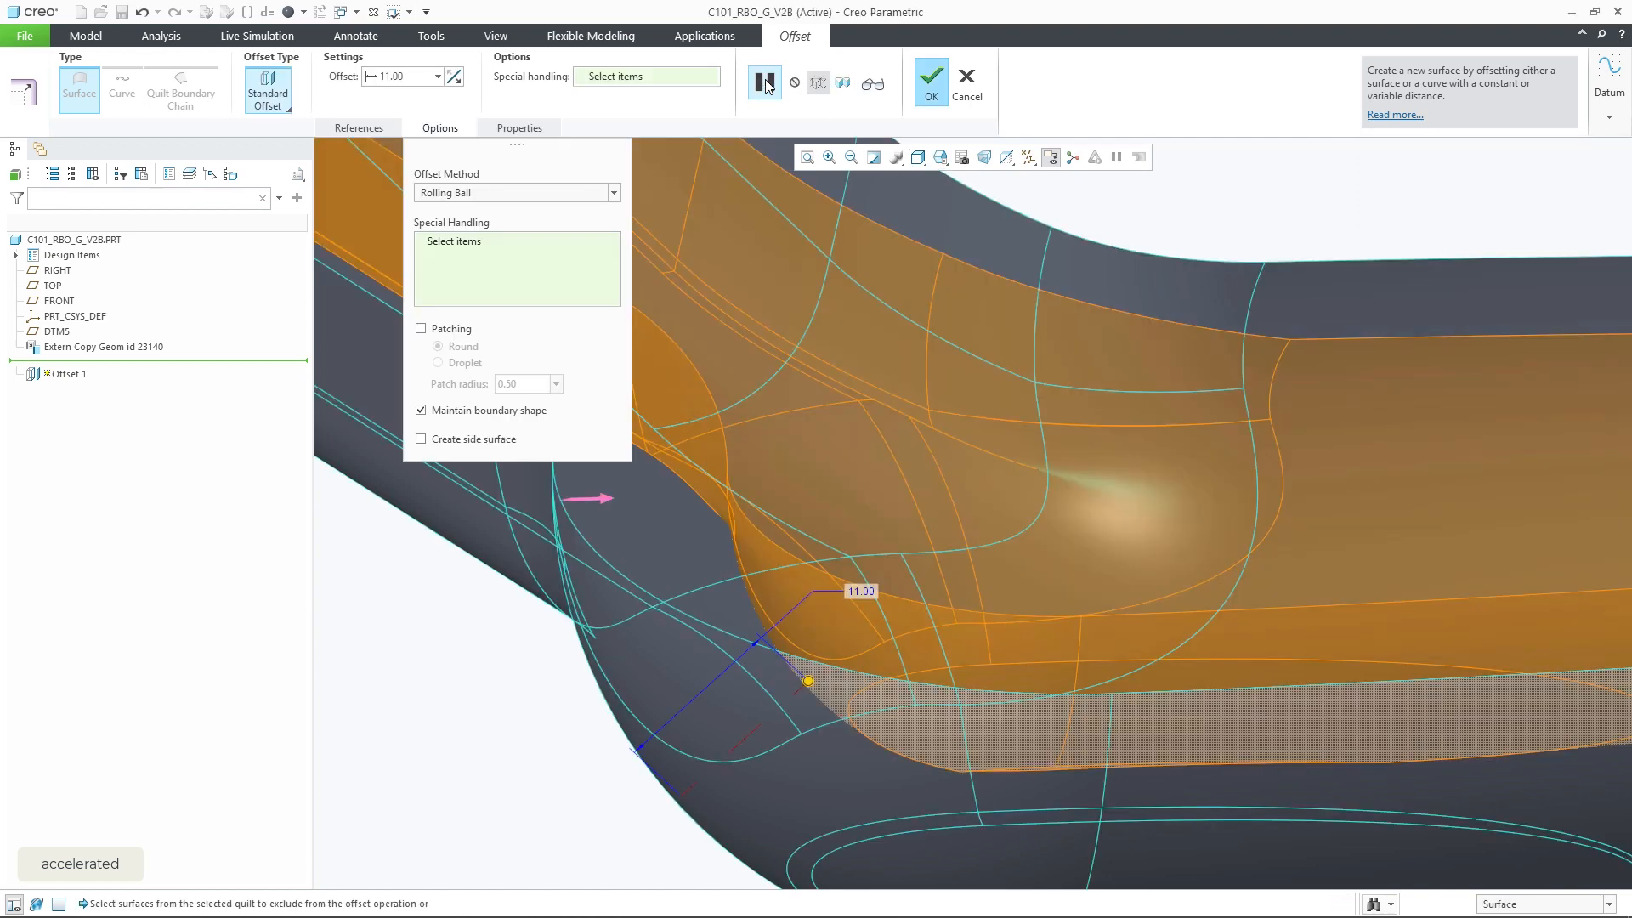
click(765, 82)
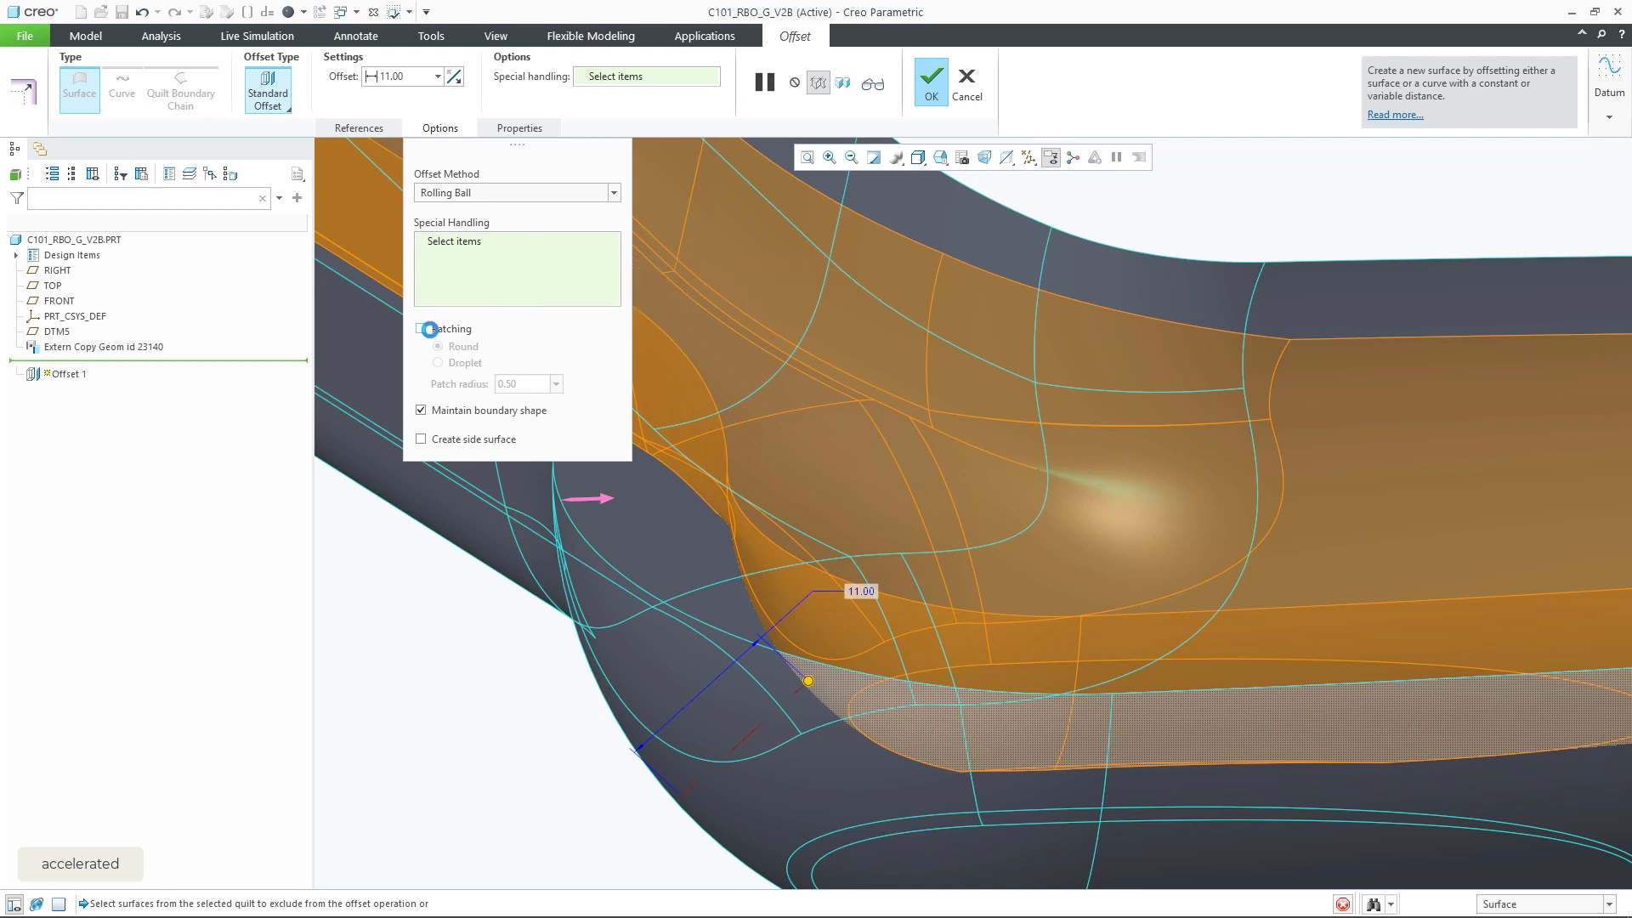
click(421, 328)
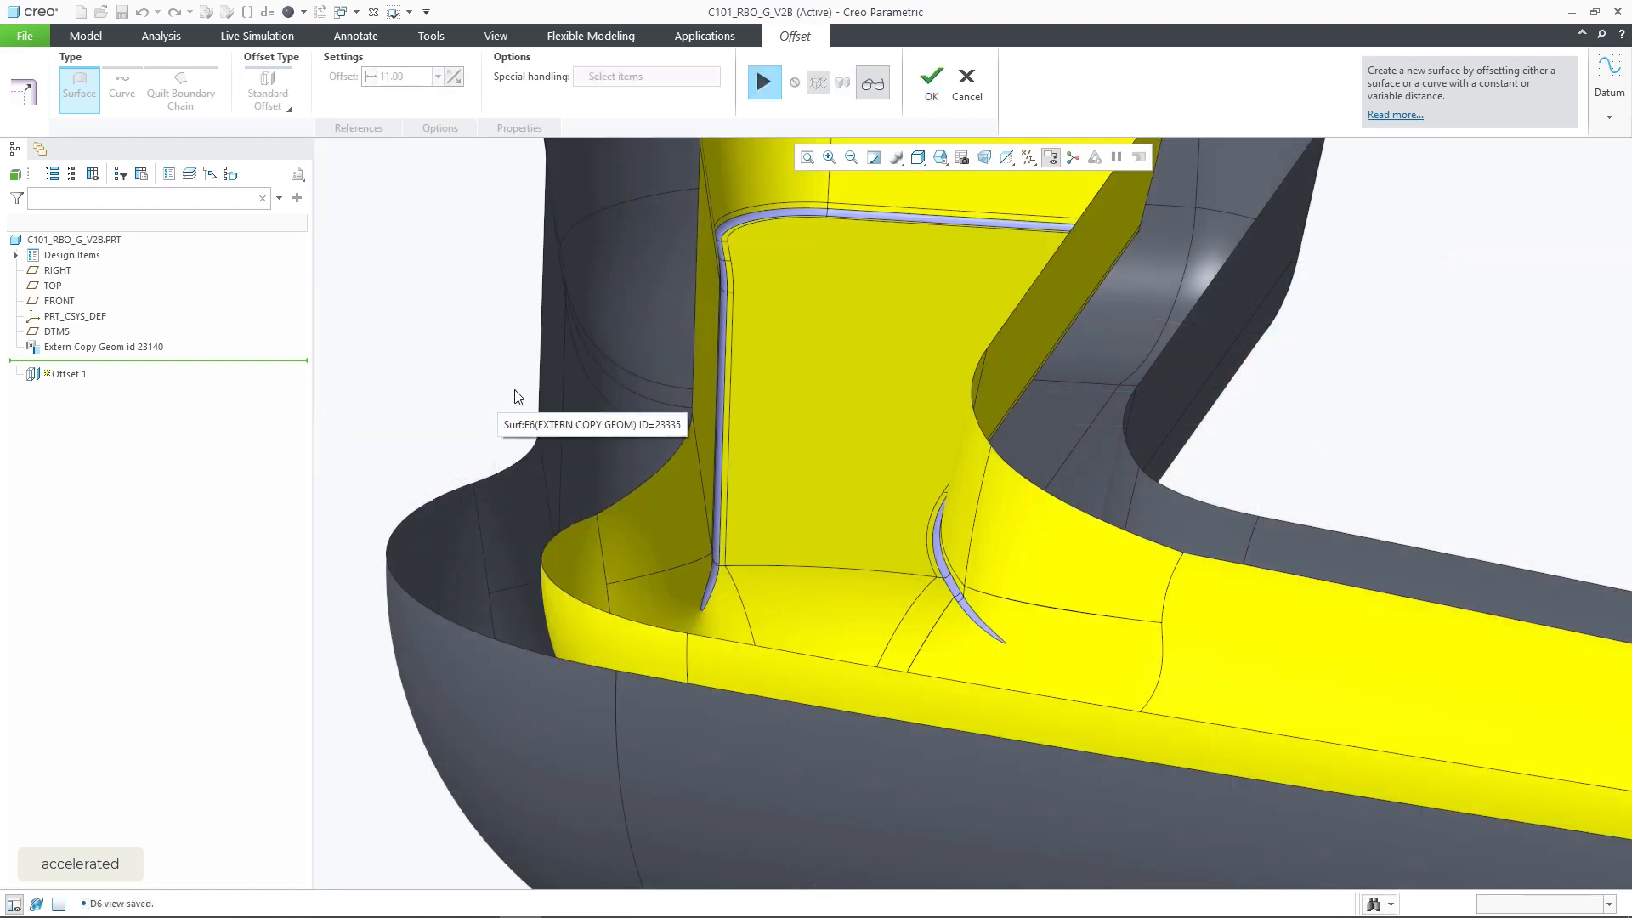
Switch patching to Droplet with radius 1.00 and finish redefining Offset 1 at 11.00.
click(440, 127)
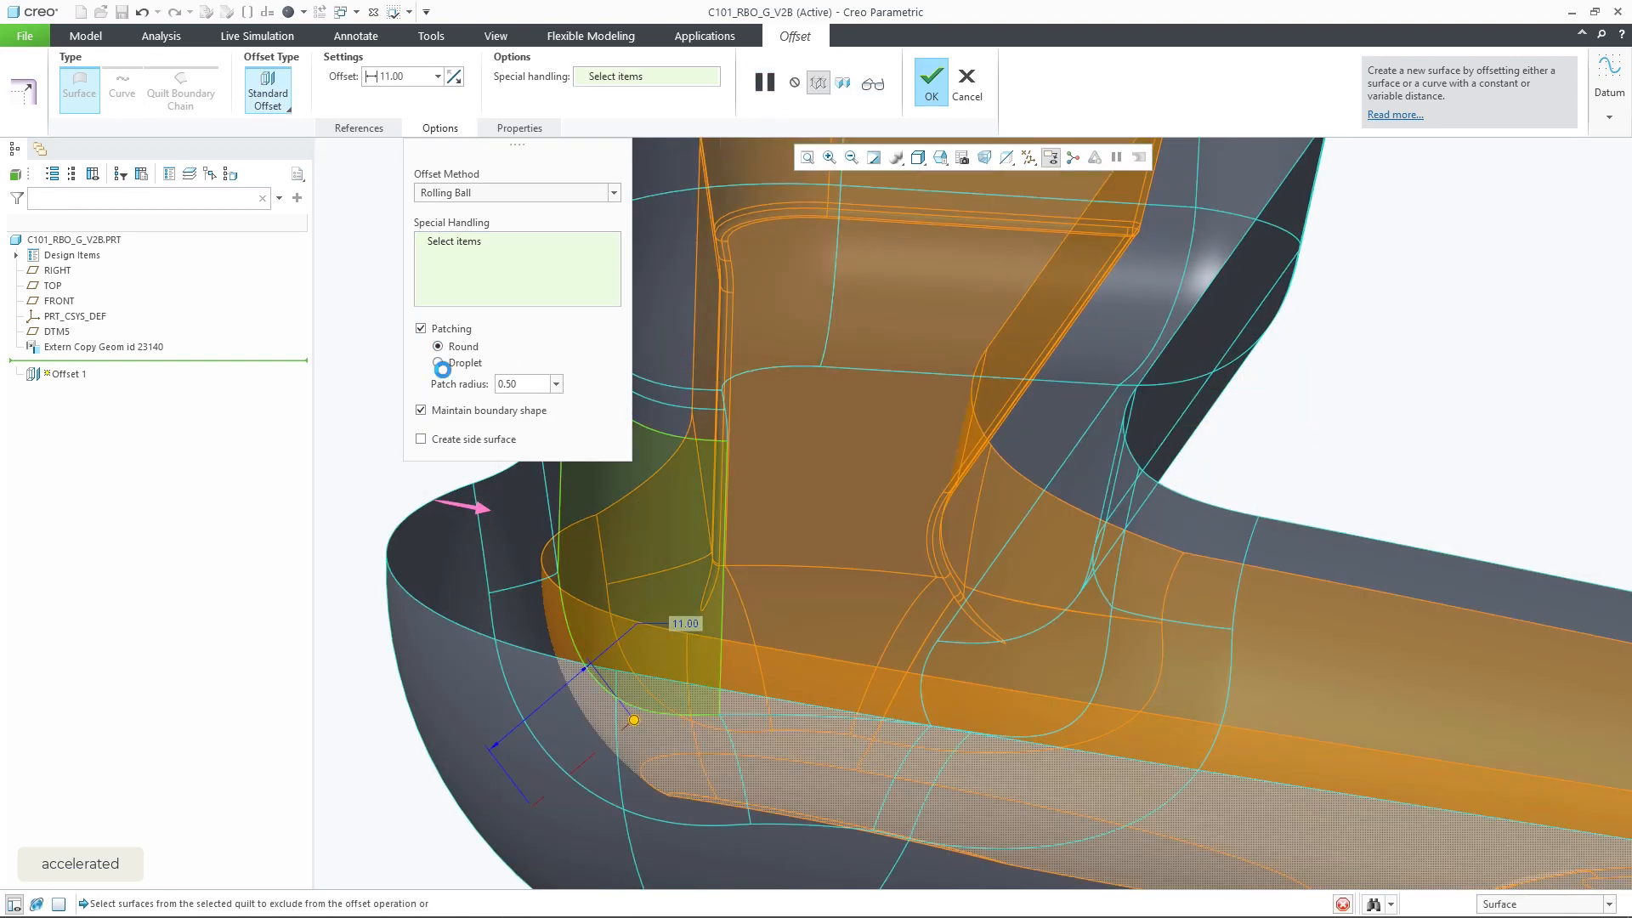
click(437, 362)
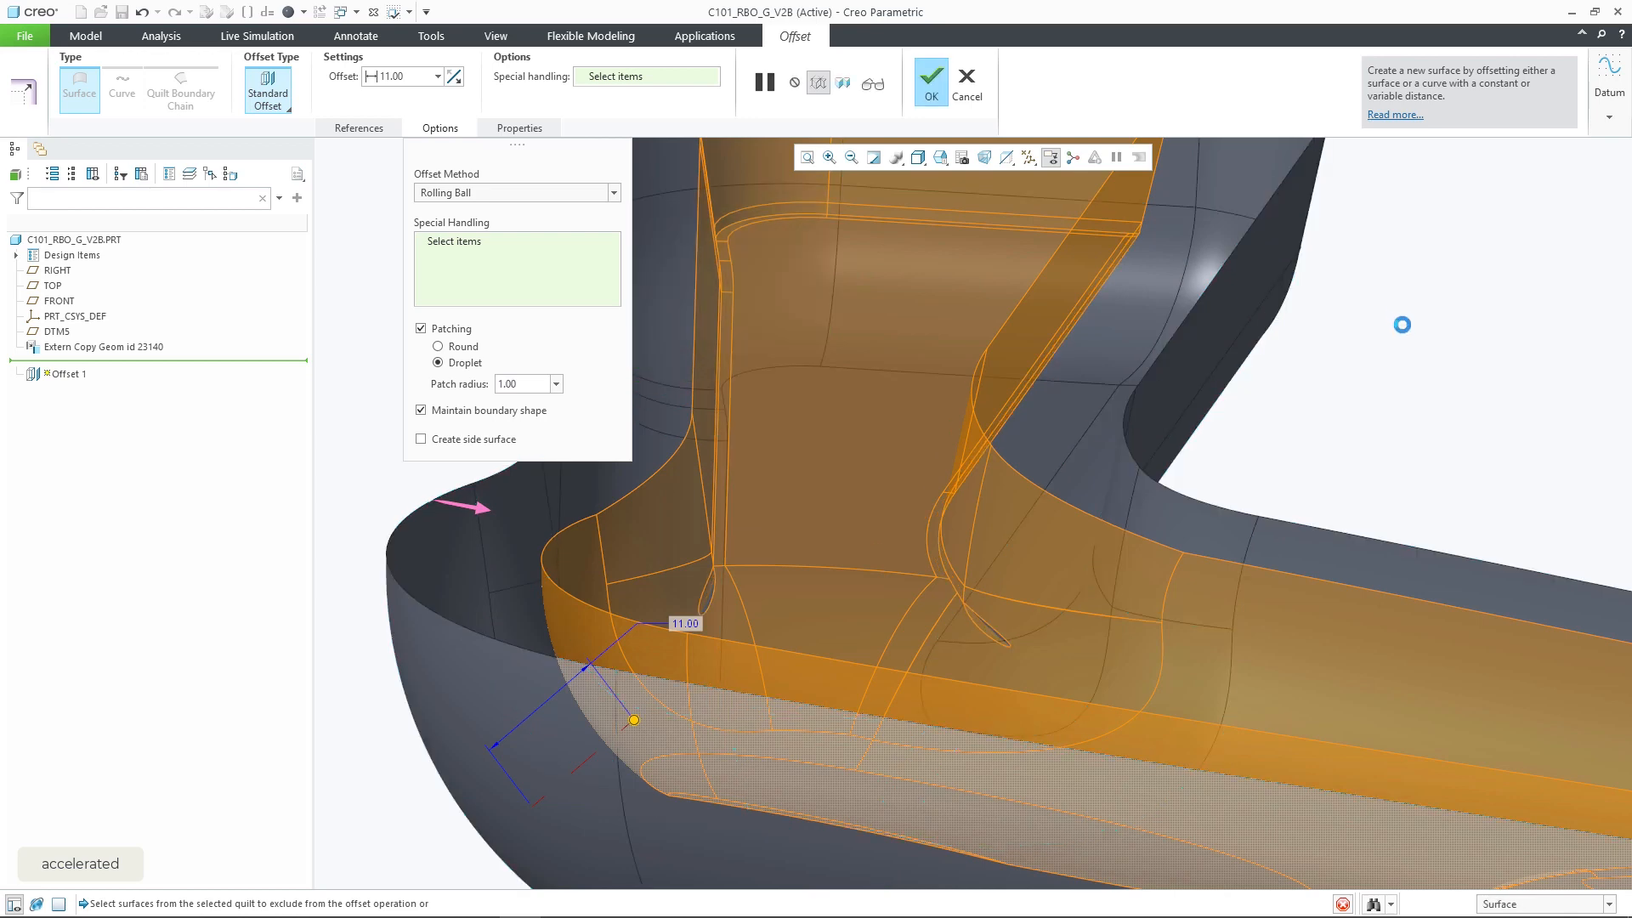
click(932, 72)
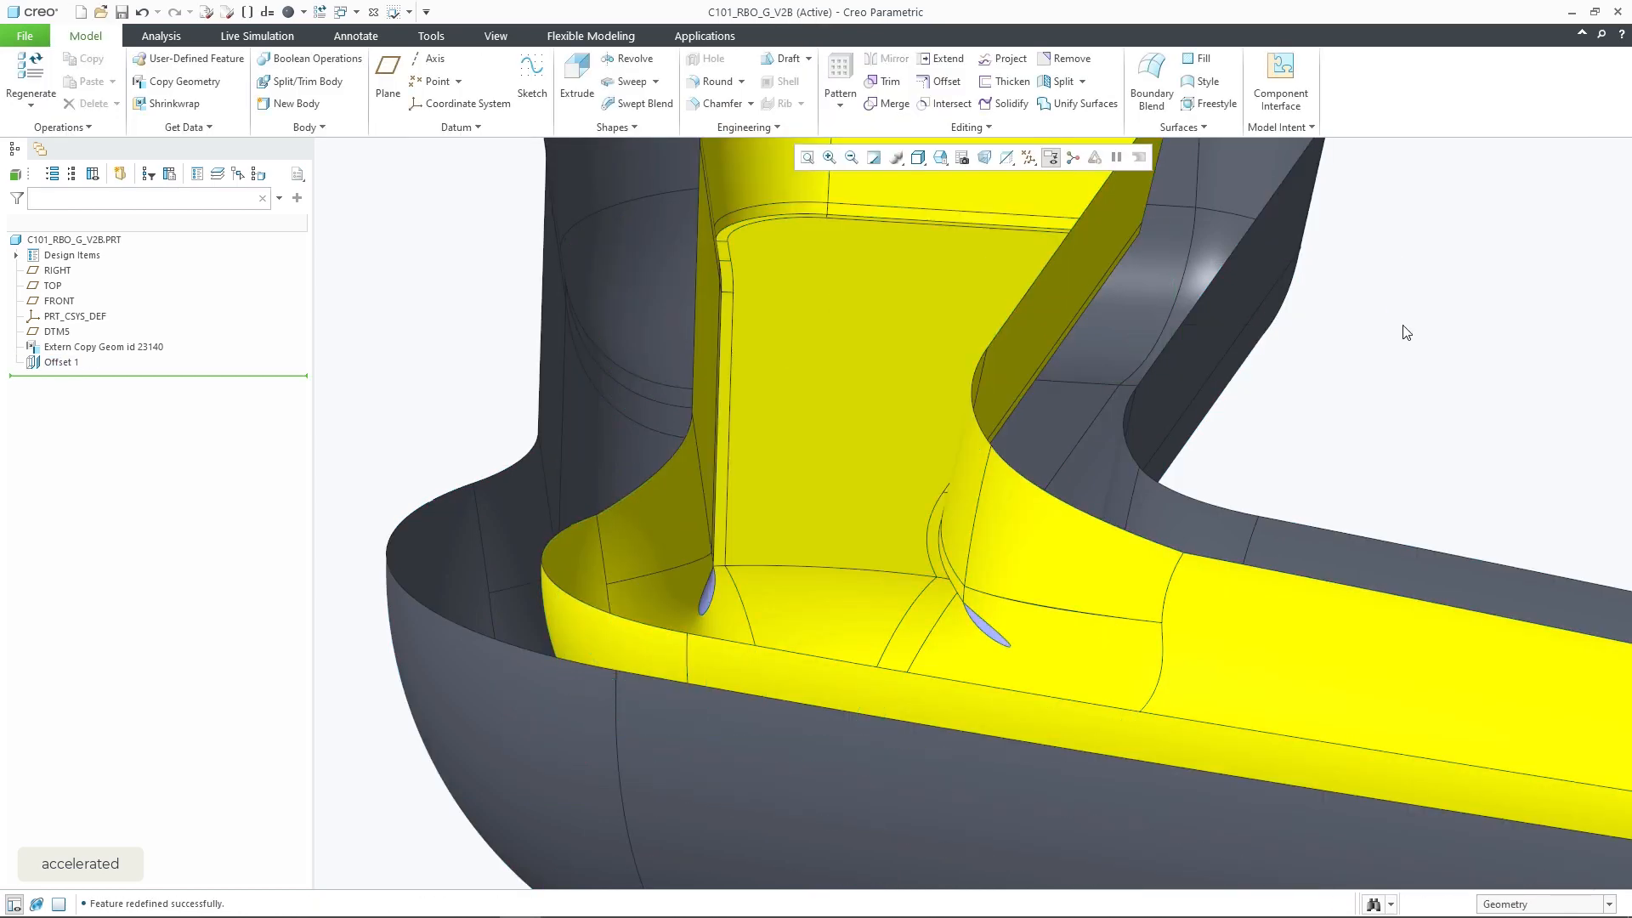